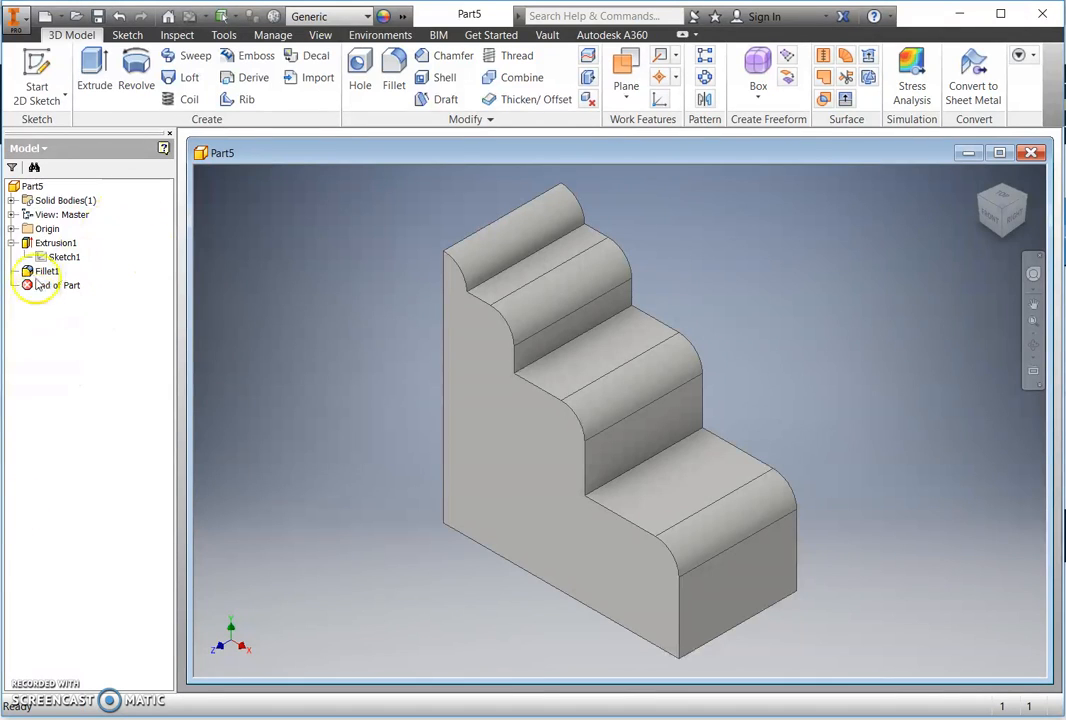
# Bring up the context menu for Extrusion1 in the Model browser
pyautogui.click(48, 272)
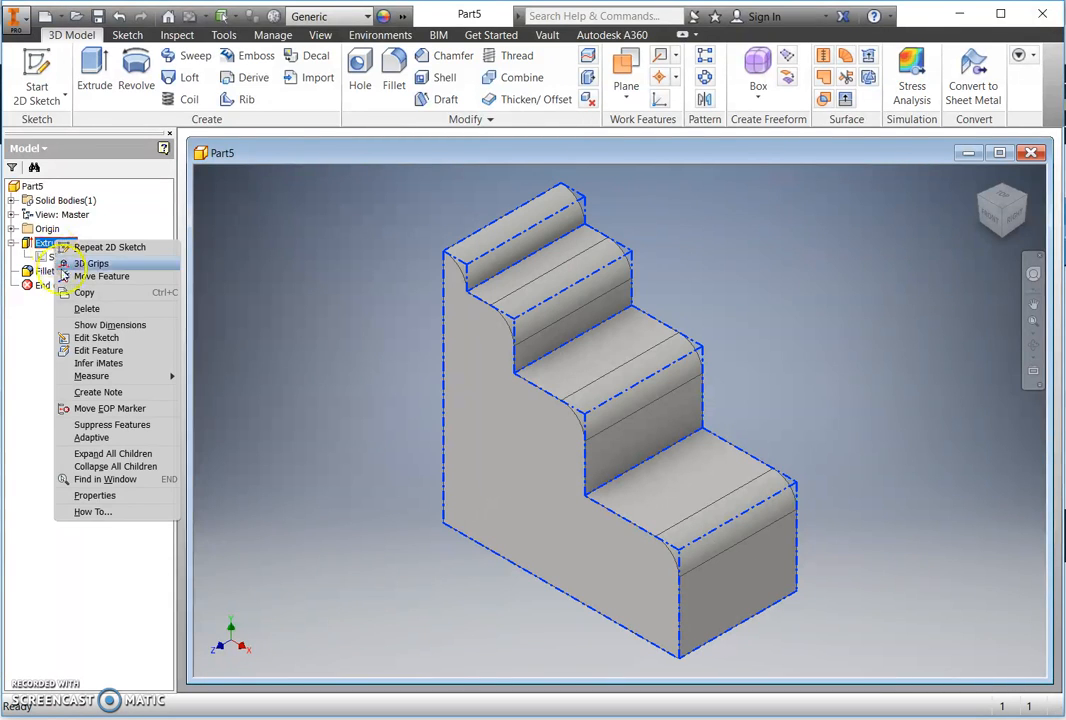
# Edit the extrusion's profile sketch and view it straight on from the Front
pyautogui.click(96, 336)
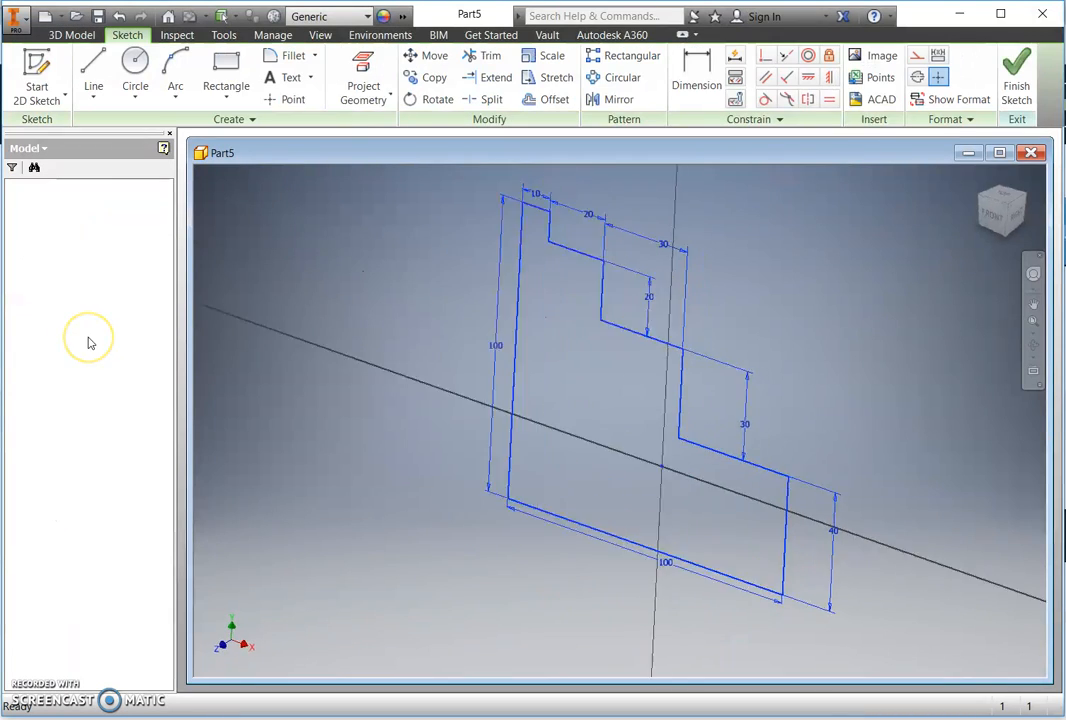
pyautogui.click(1000, 208)
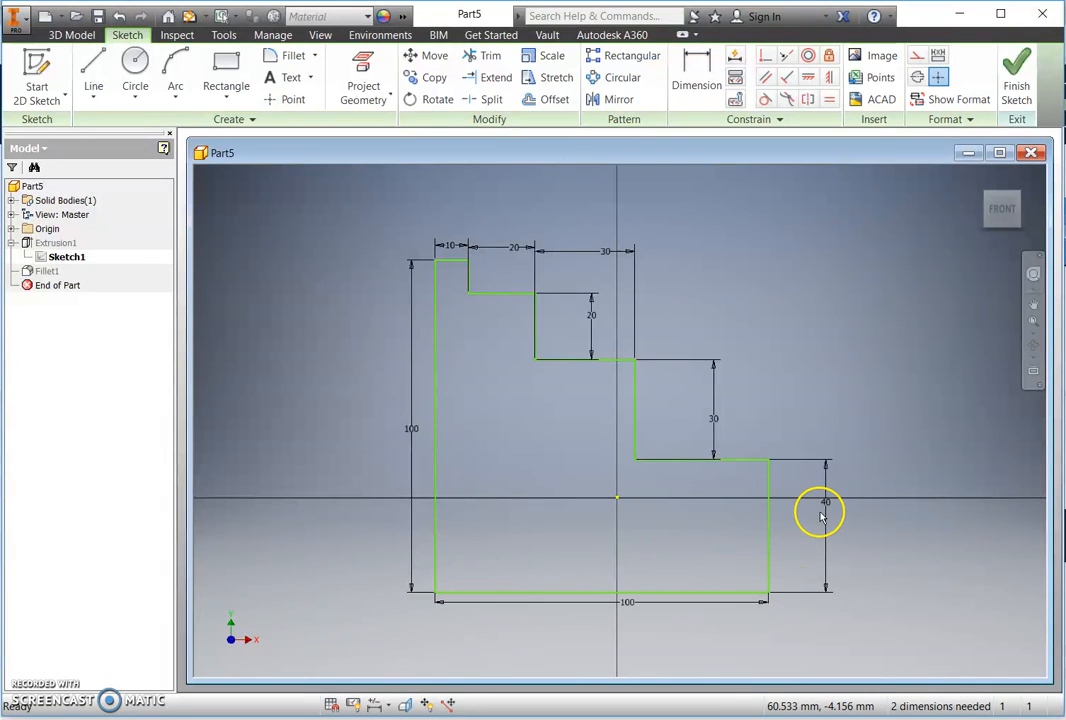
pyautogui.moveTo(776, 436)
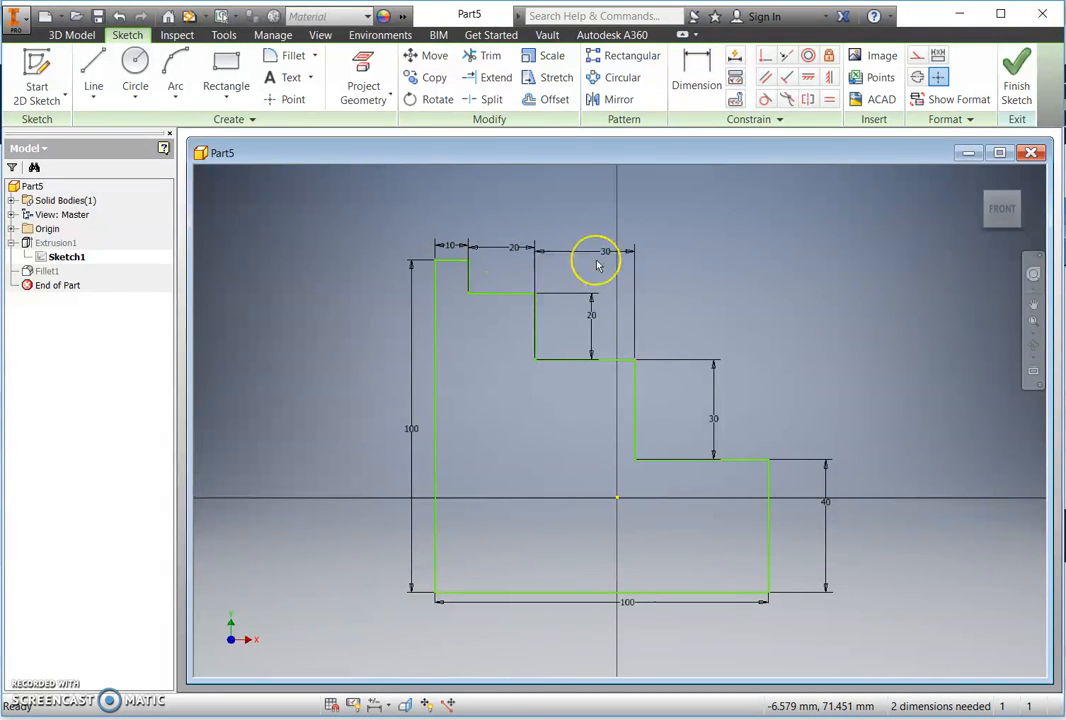
pyautogui.moveTo(596, 264)
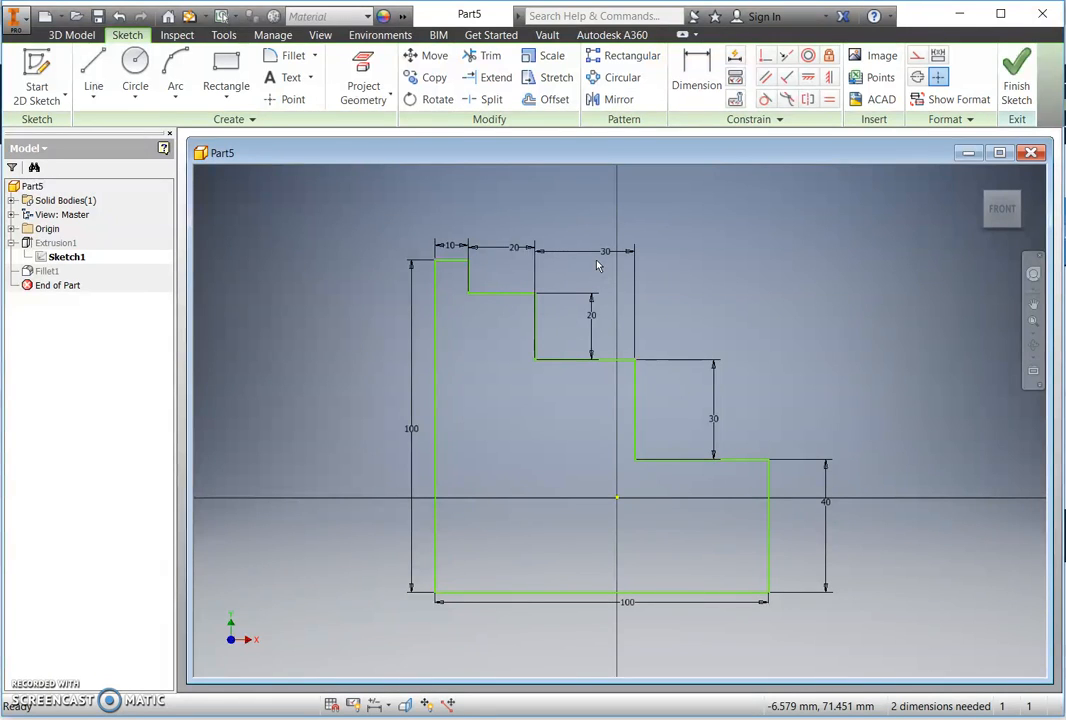
# Finish the sketch, select Fillet1 and roll End of Part back to before the fillets
pyautogui.click(1016, 76)
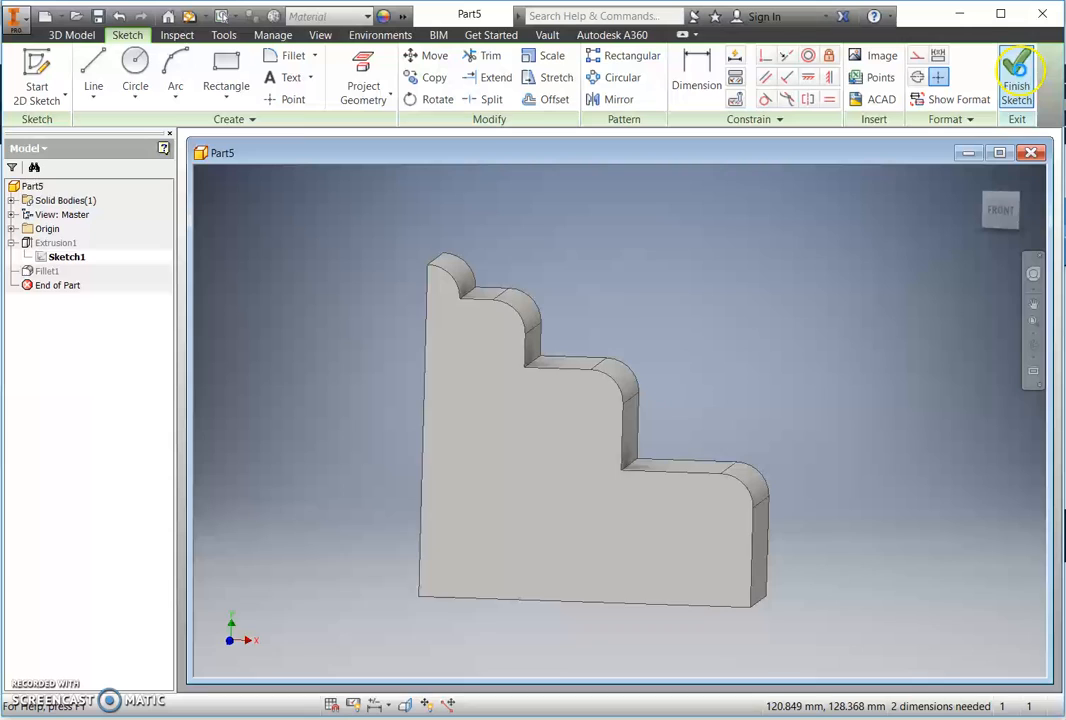
pyautogui.click(1016, 76)
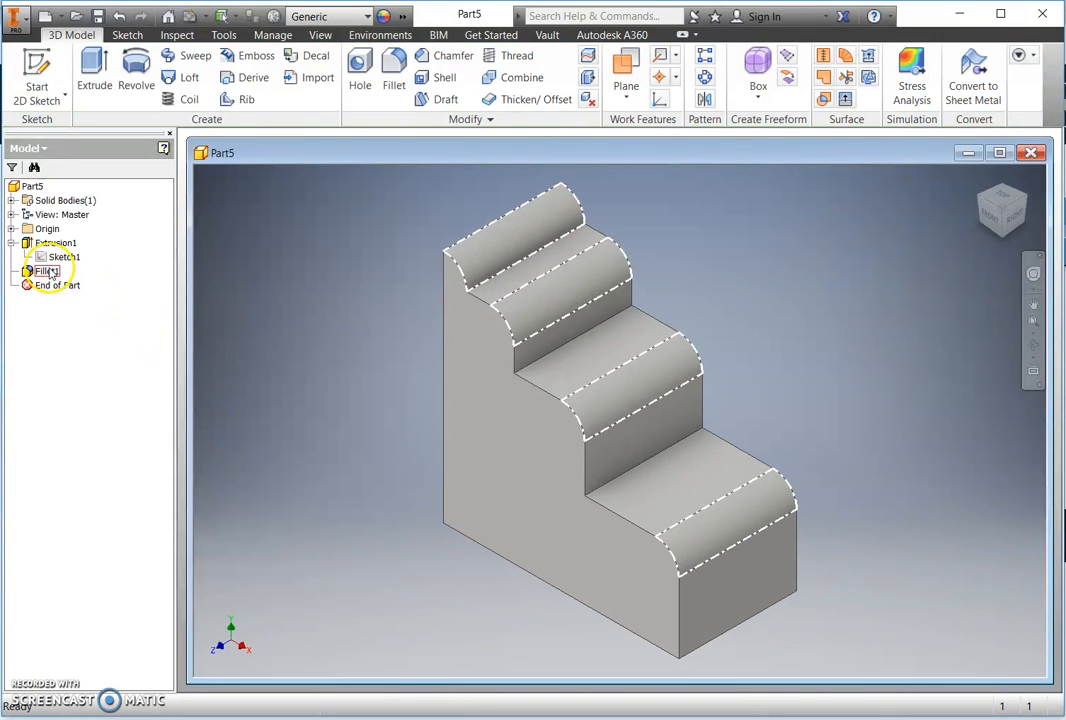
pyautogui.moveTo(56, 272); pyautogui.dragTo(56, 284)
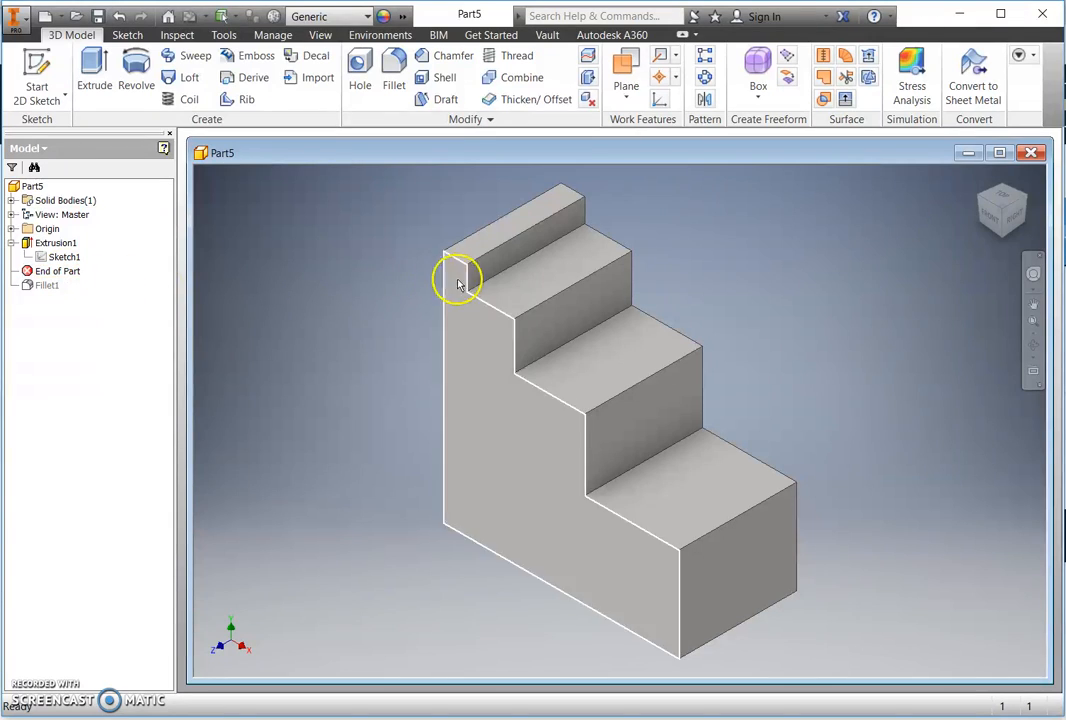
pyautogui.moveTo(620, 376)
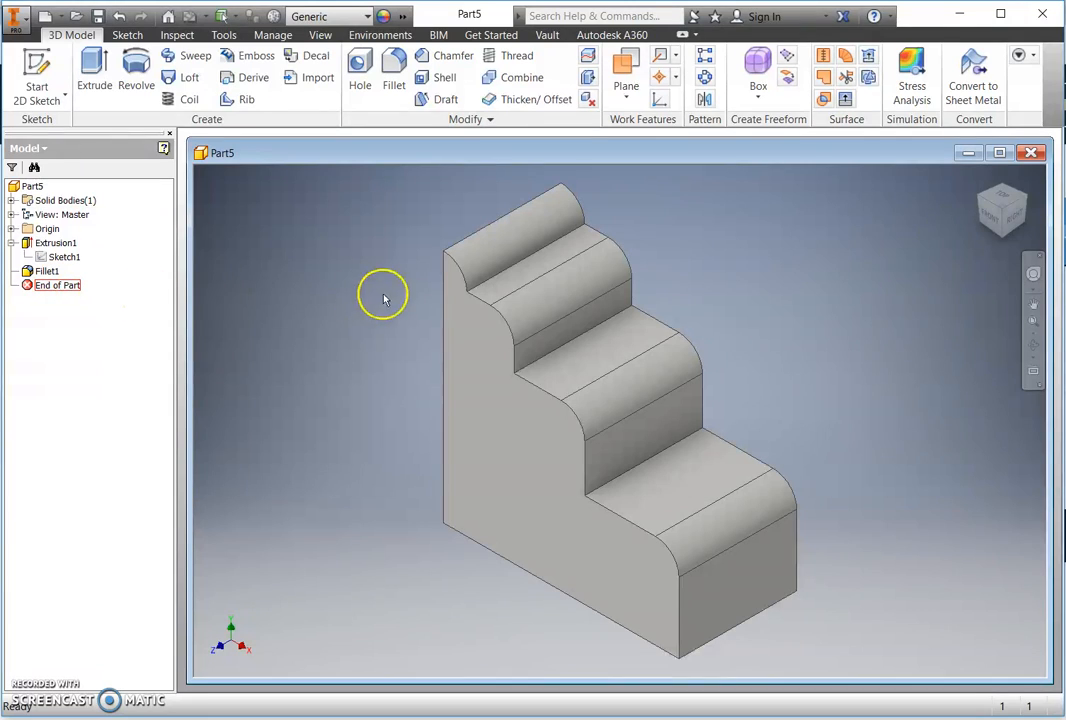
pyautogui.moveTo(204, 300)
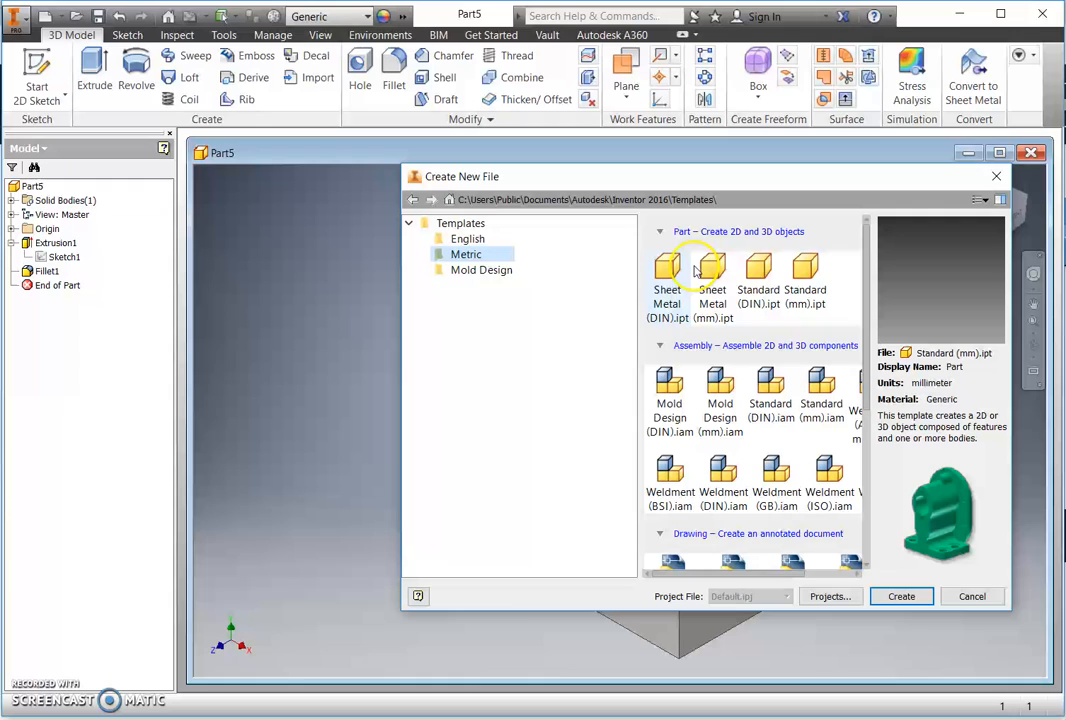
# Create a new part from the Metric Standard (mm).ipt template
pyautogui.click(804, 276)
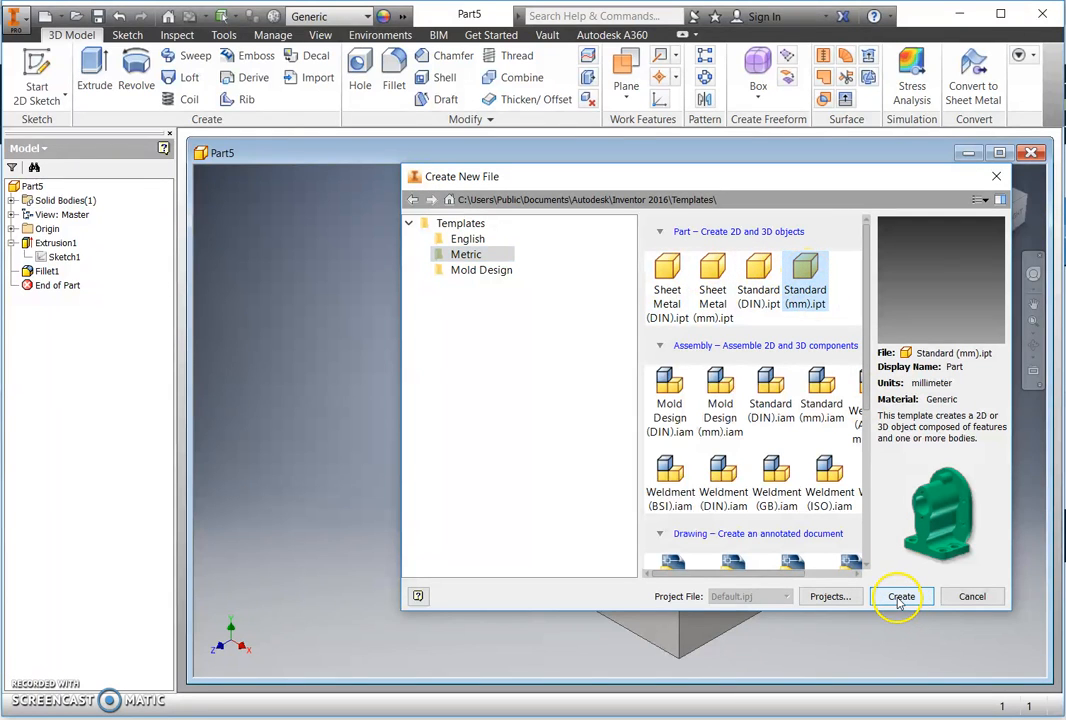
pyautogui.click(900, 596)
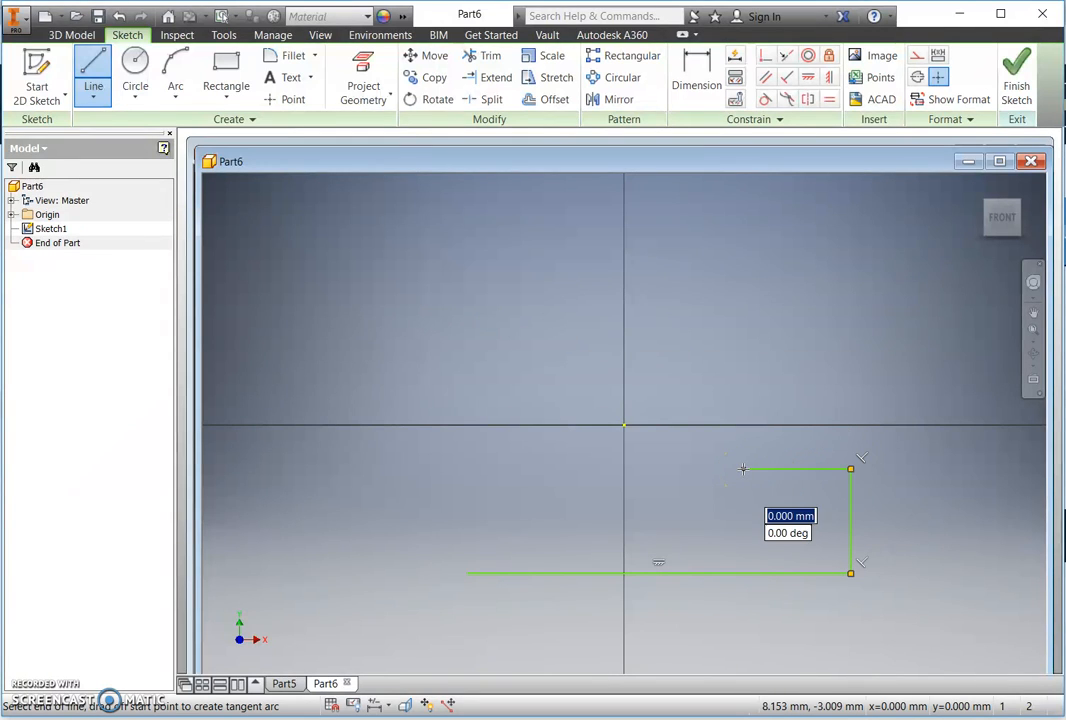
pyautogui.moveTo(744, 382)
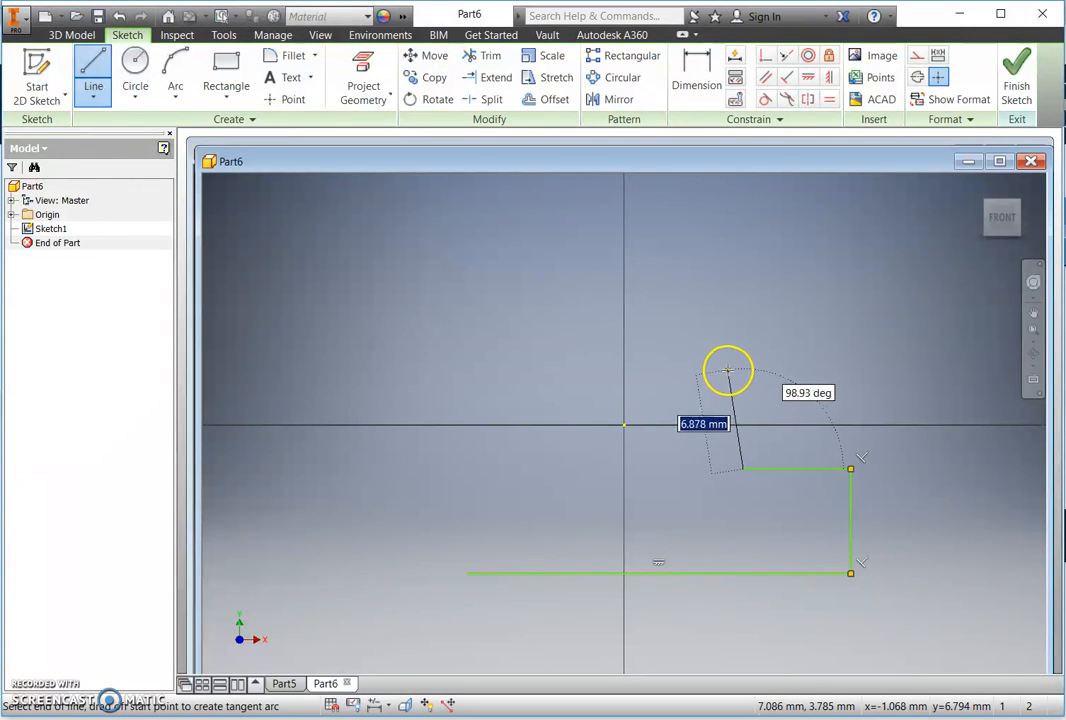
pyautogui.moveTo(744, 368)
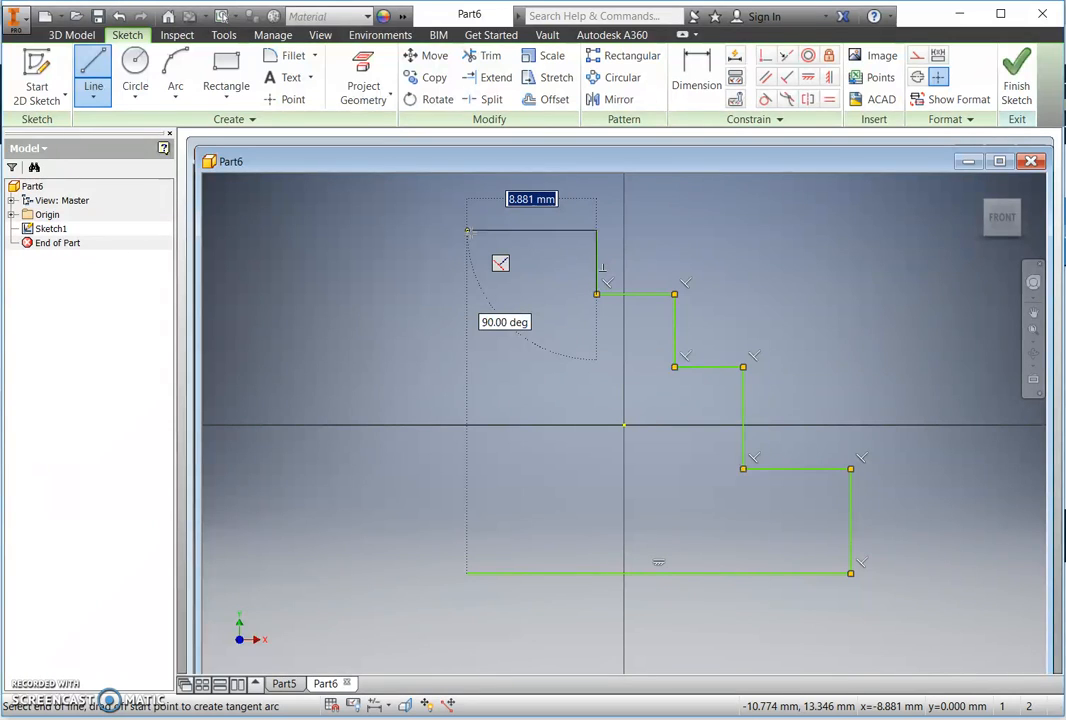
pyautogui.moveTo(460, 558)
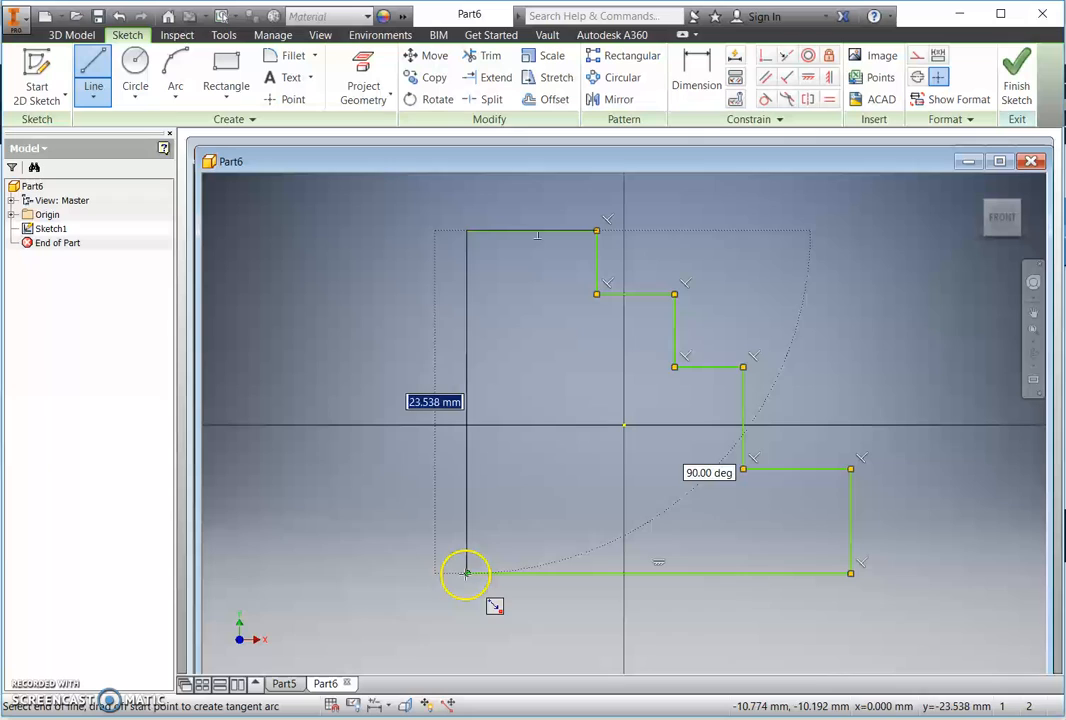
# Close the stepped outline at its bottom-left corner and end the Line tool
pyautogui.click(466, 572)
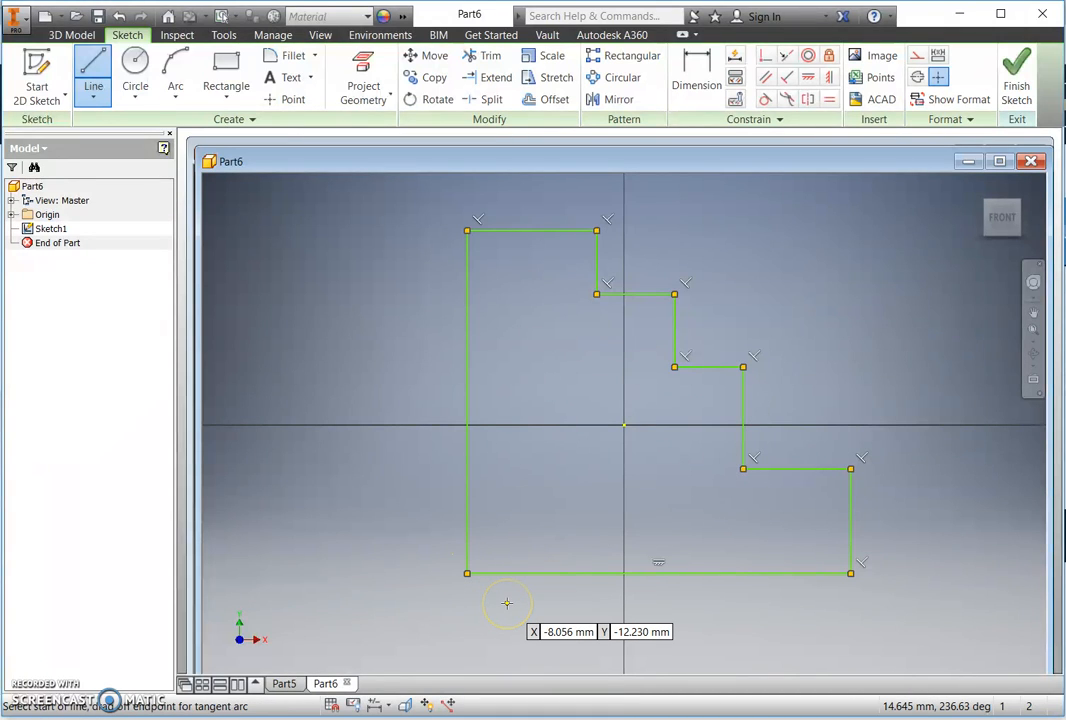
pyautogui.click(696, 76)
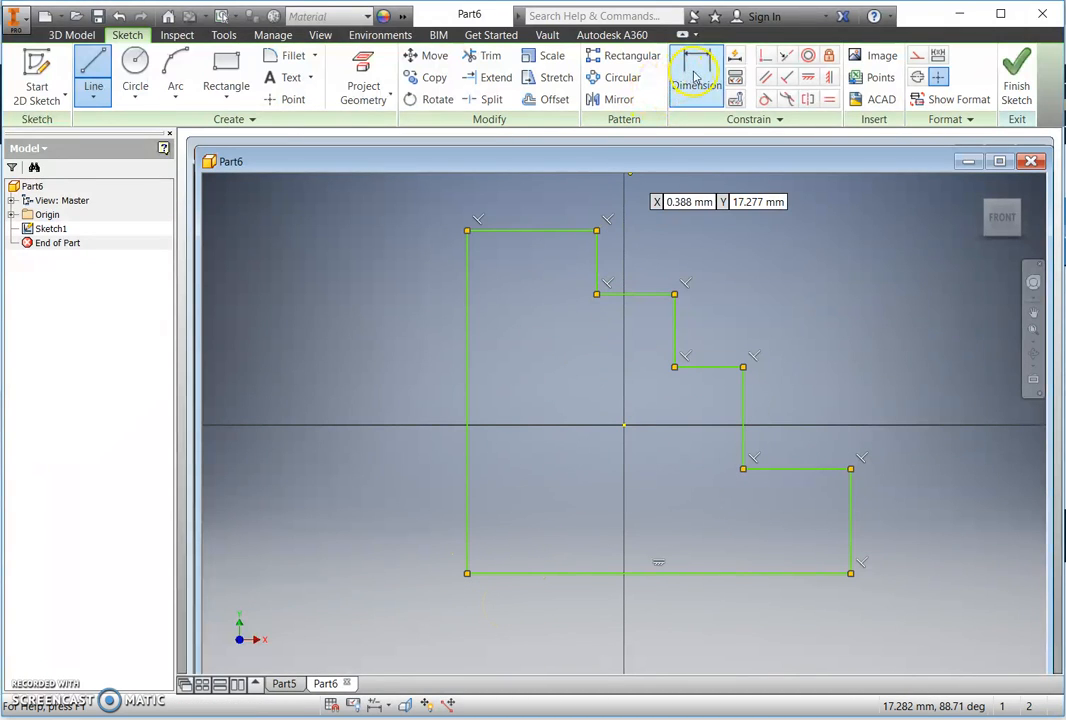
# Dimension the bottom edge, overall height and right-hand step heights, one step set to 20
pyautogui.click(696, 76)
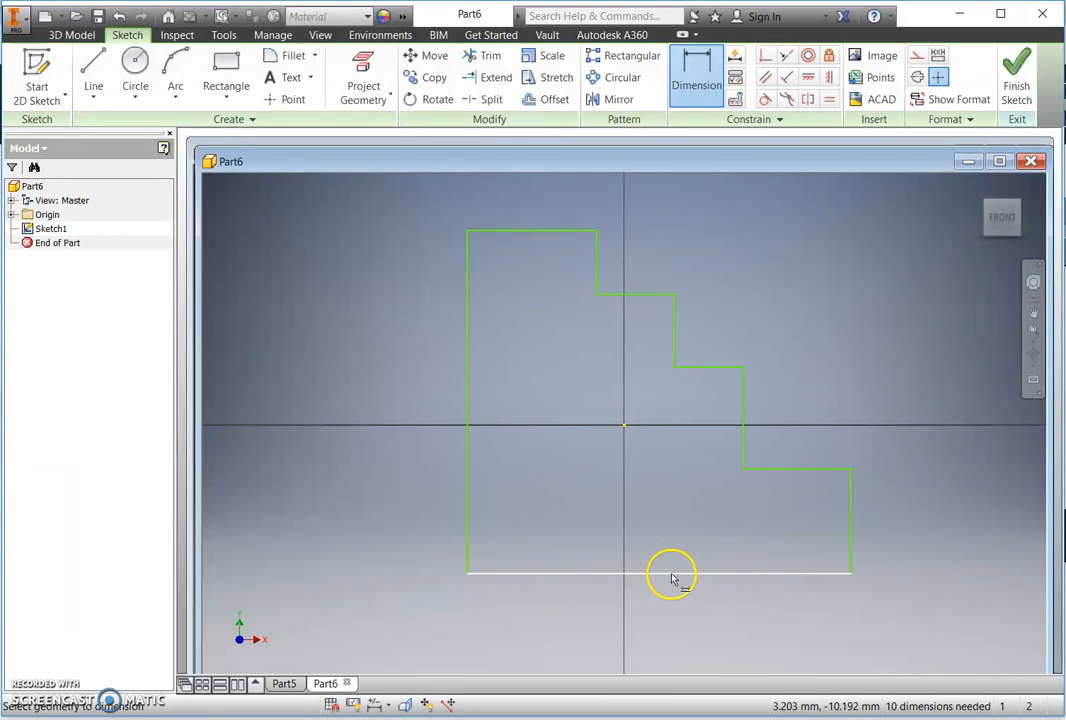
pyautogui.click(670, 572)
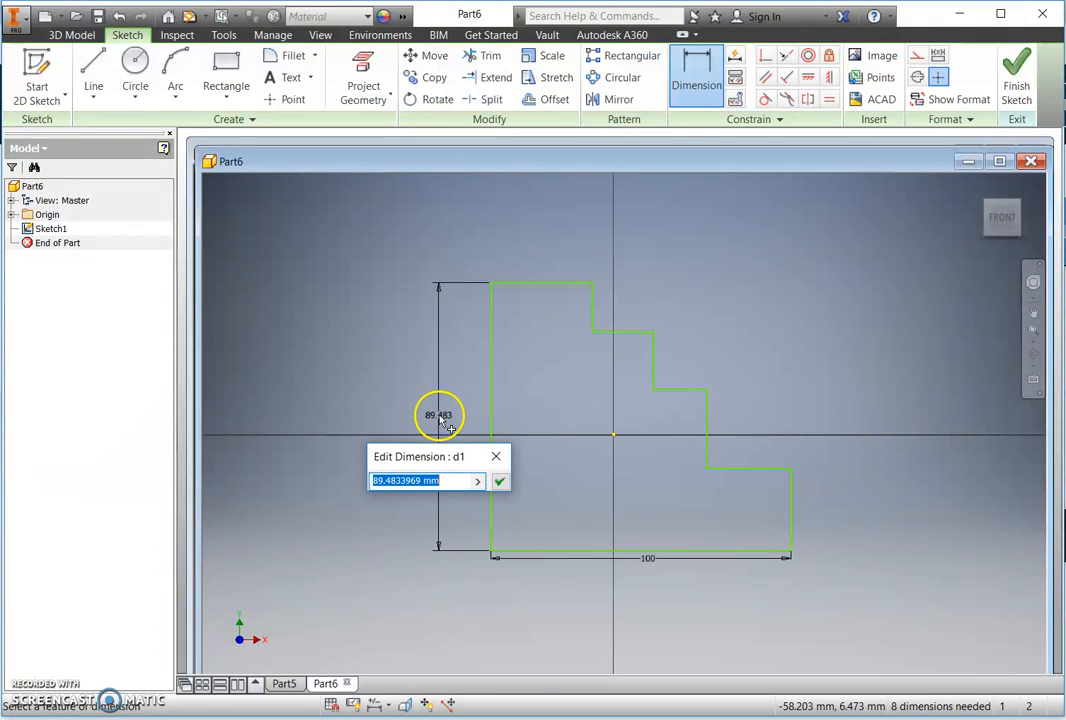
pyautogui.click(500, 480)
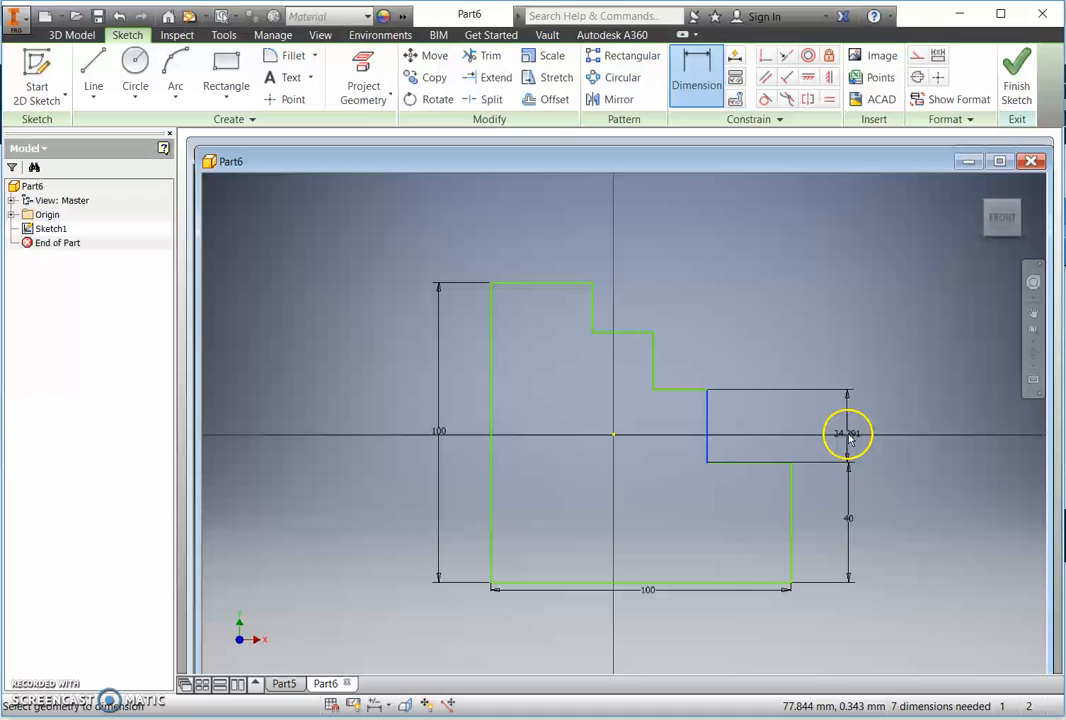
pyautogui.click(848, 434)
pyautogui.write('30')
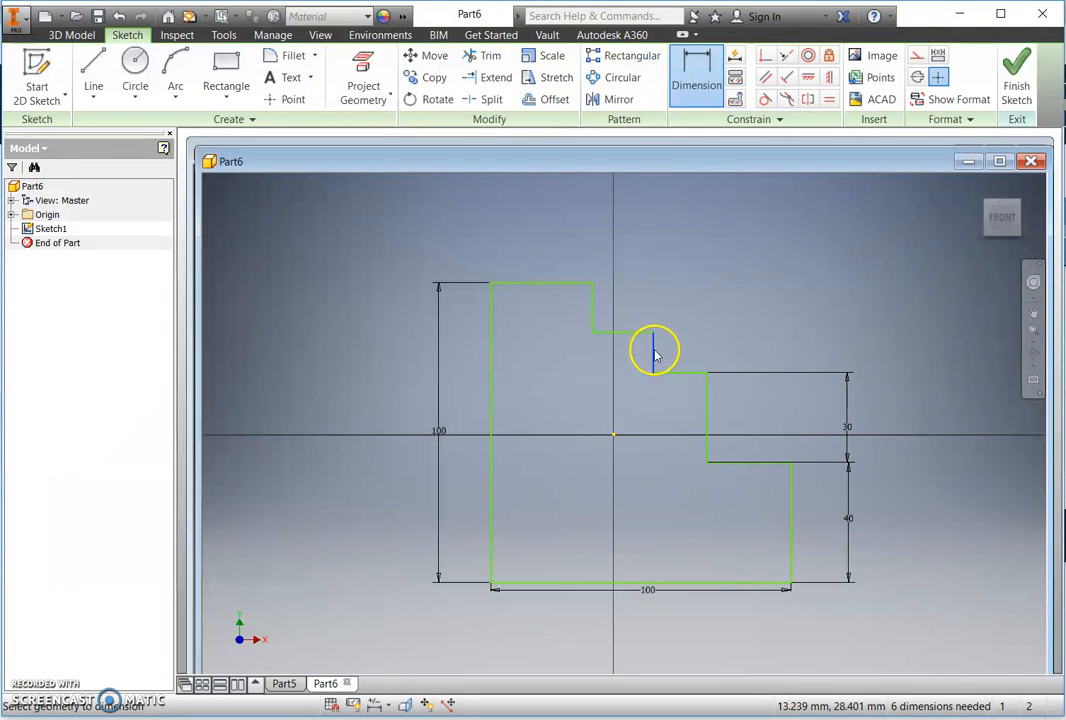
pyautogui.click(844, 356)
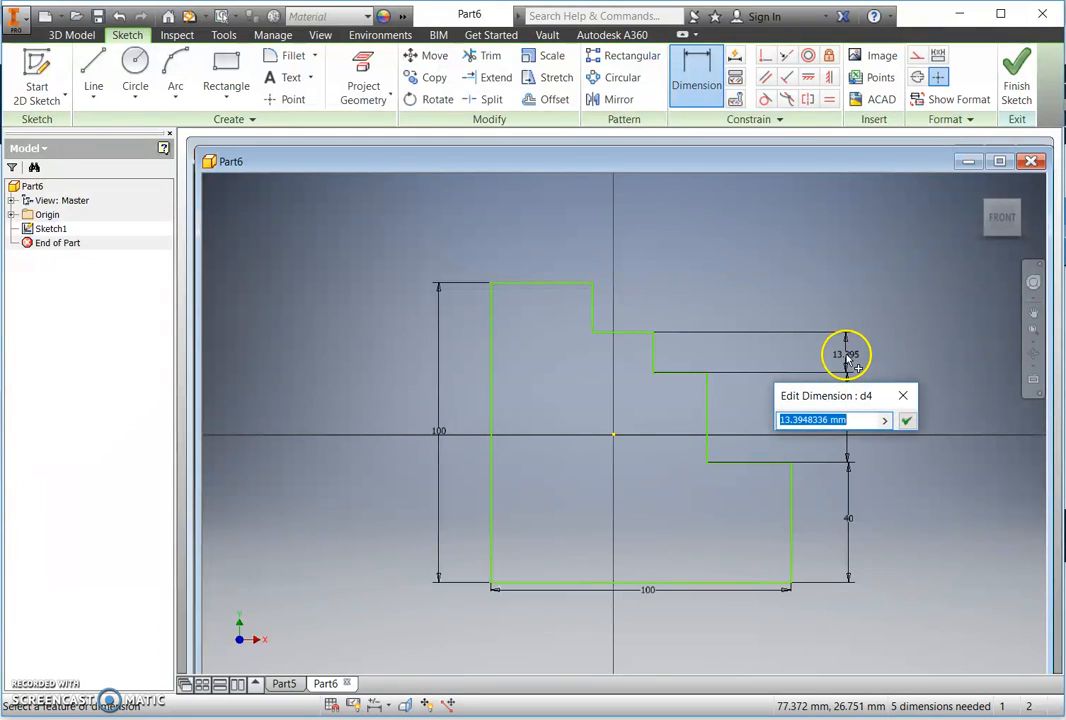
pyautogui.click(904, 420)
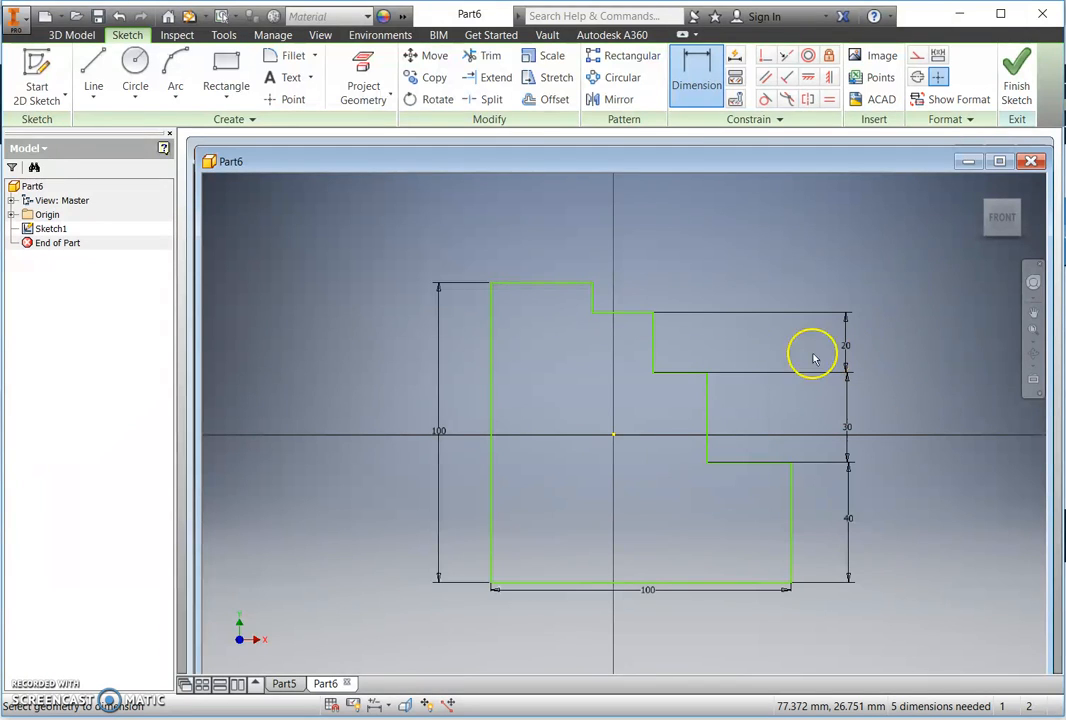
pyautogui.moveTo(596, 290)
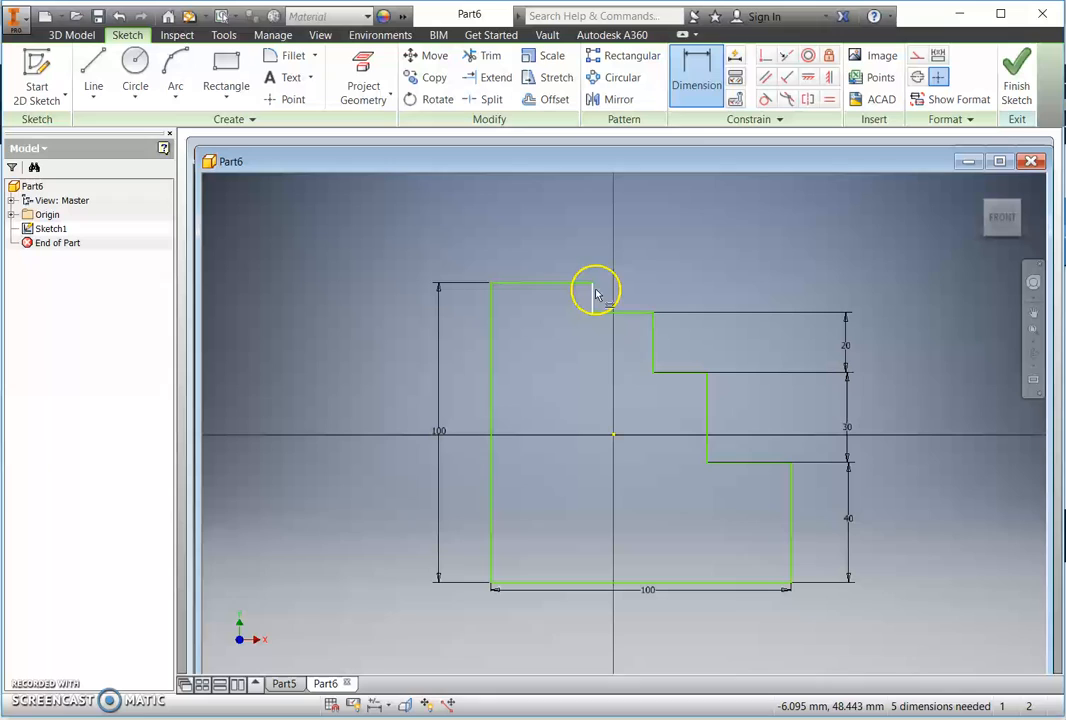
pyautogui.moveTo(596, 310)
pyautogui.write('1')
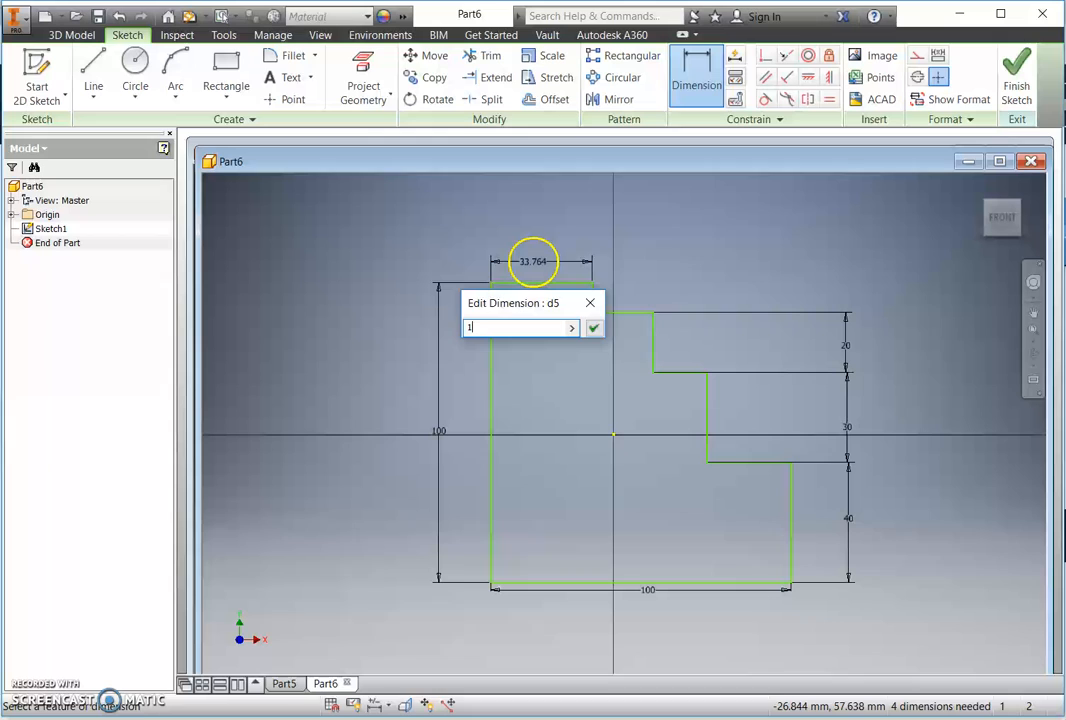
# Dimension the widths of the top step, the next step and a lower step edge
pyautogui.click(592, 328)
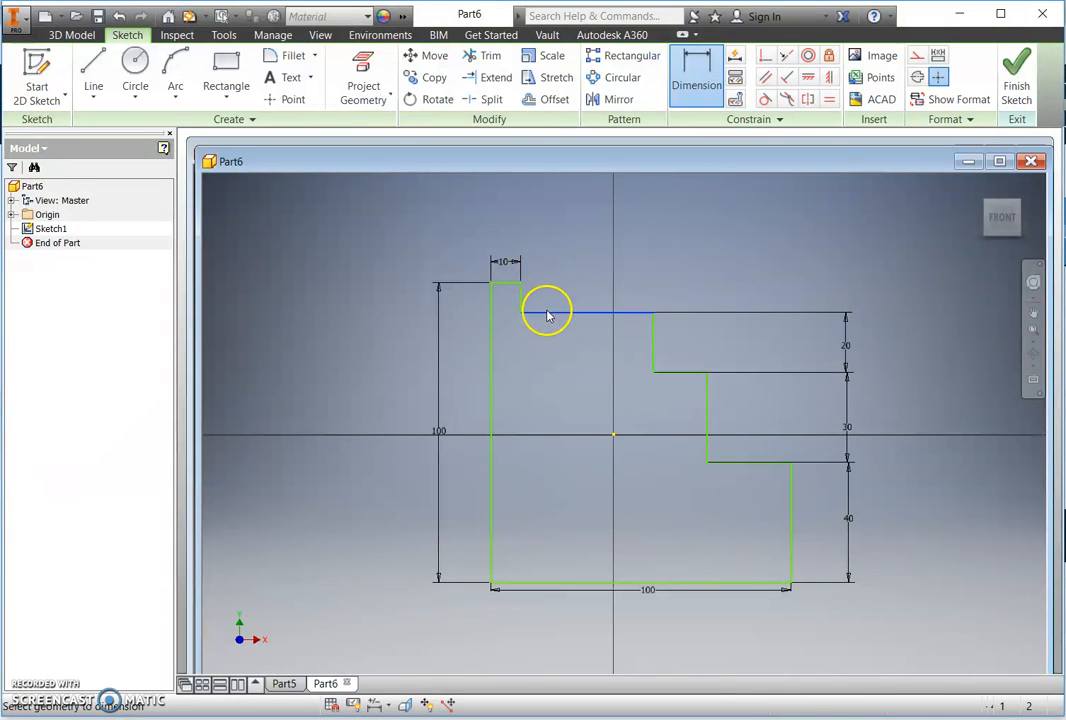
pyautogui.click(556, 264)
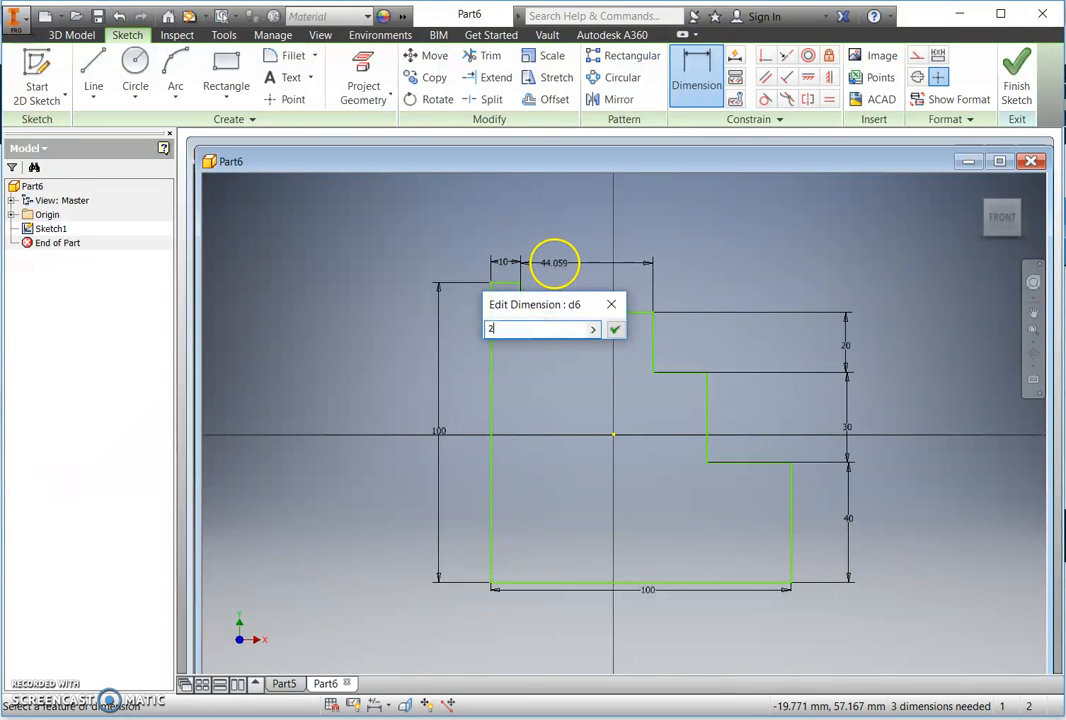
pyautogui.click(616, 328)
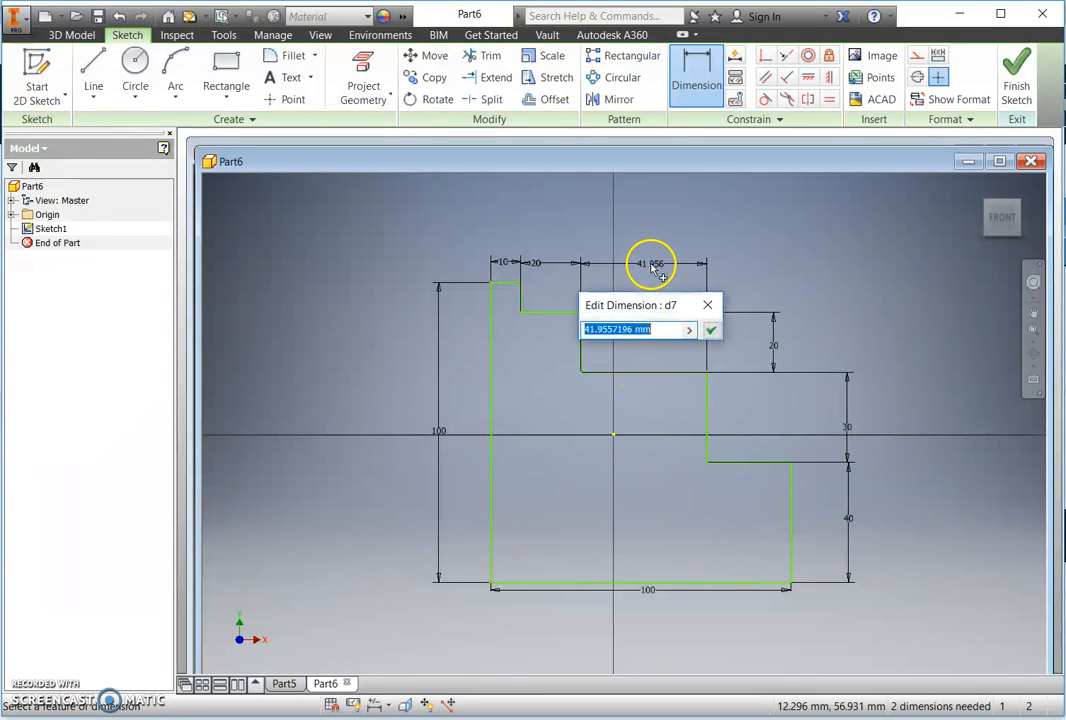
pyautogui.click(712, 330)
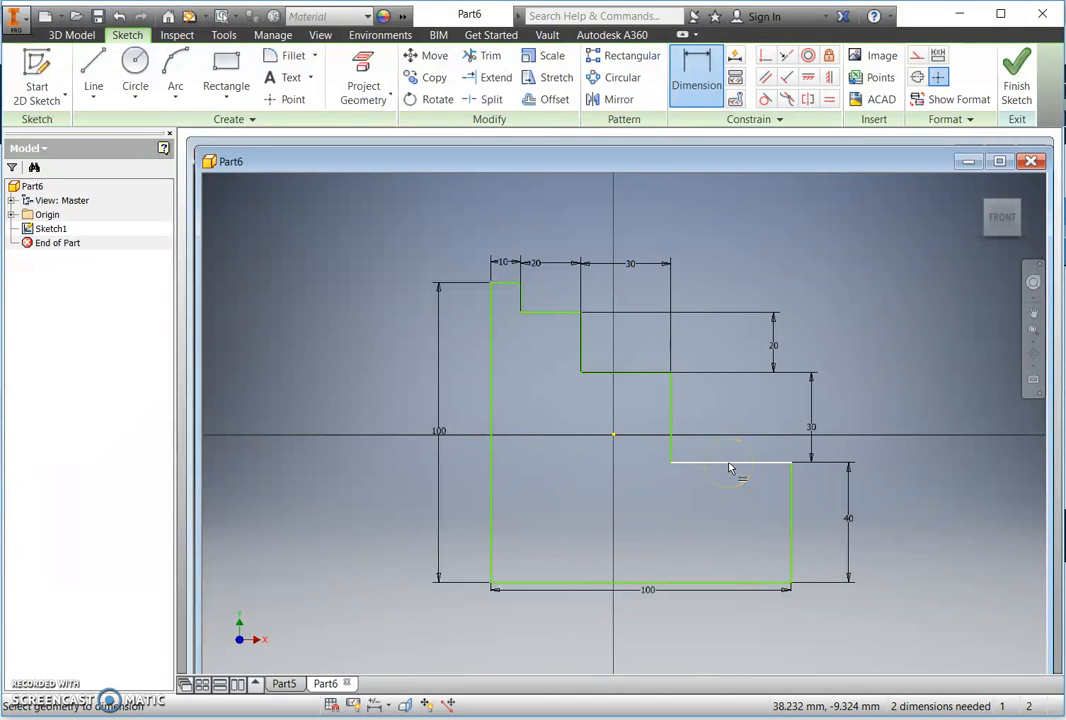
pyautogui.click(730, 464)
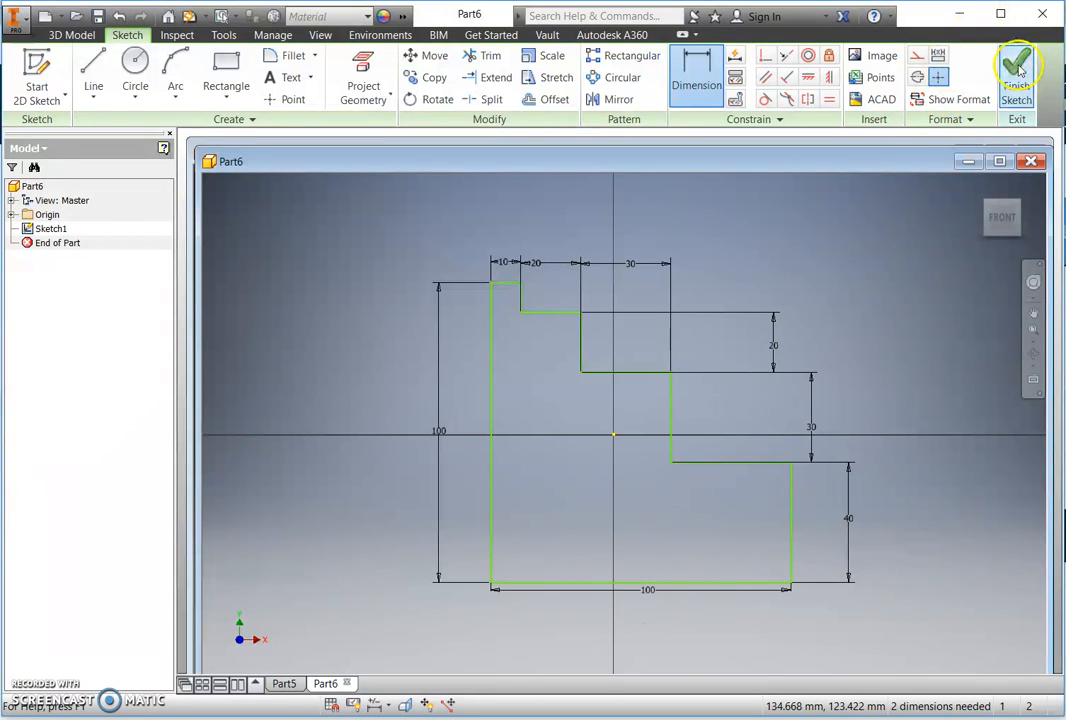
# Finish the sketch and extrude the stepped profile 50 mm into a solid block
pyautogui.click(1016, 76)
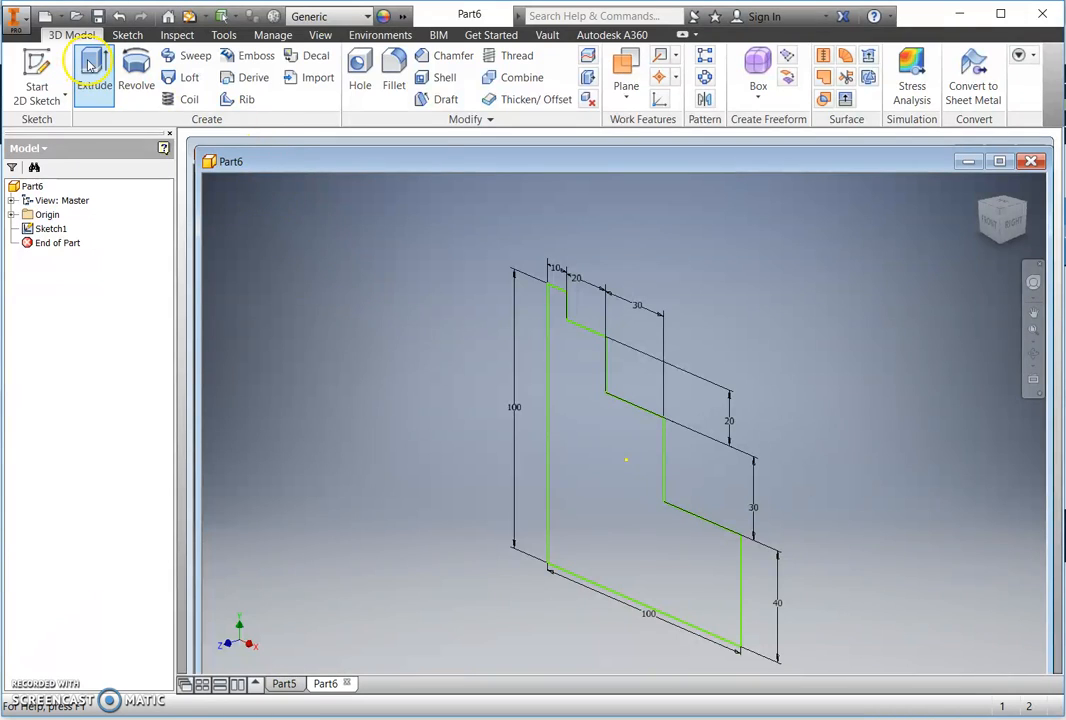
pyautogui.click(94, 70)
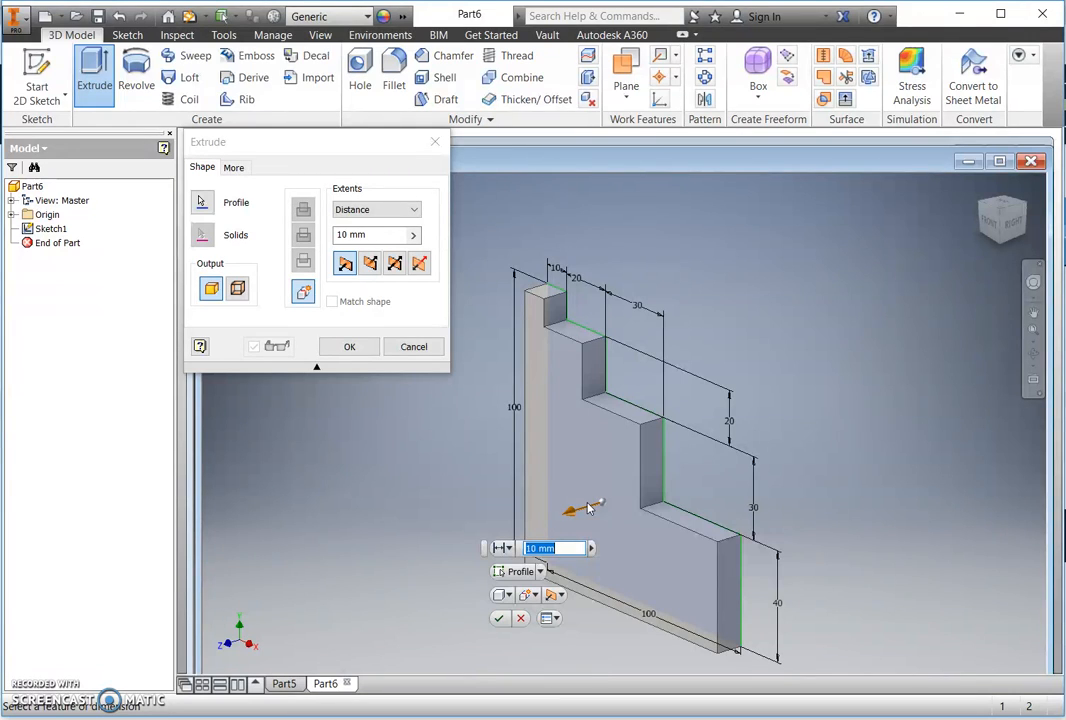
pyautogui.write('50')
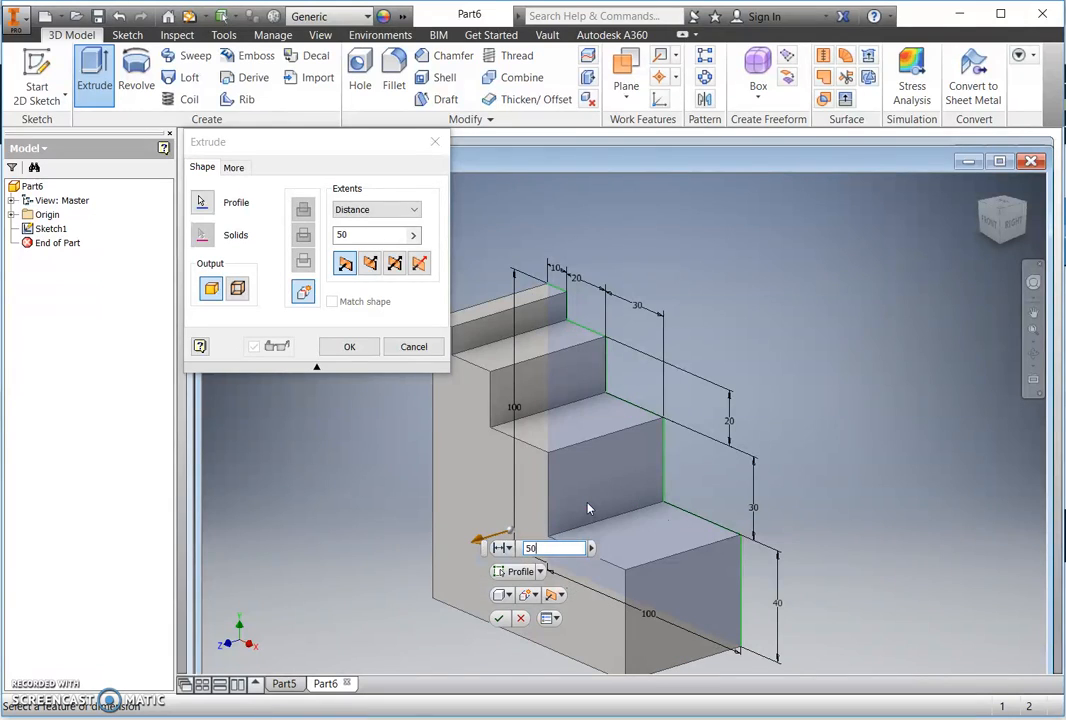
pyautogui.click(348, 346)
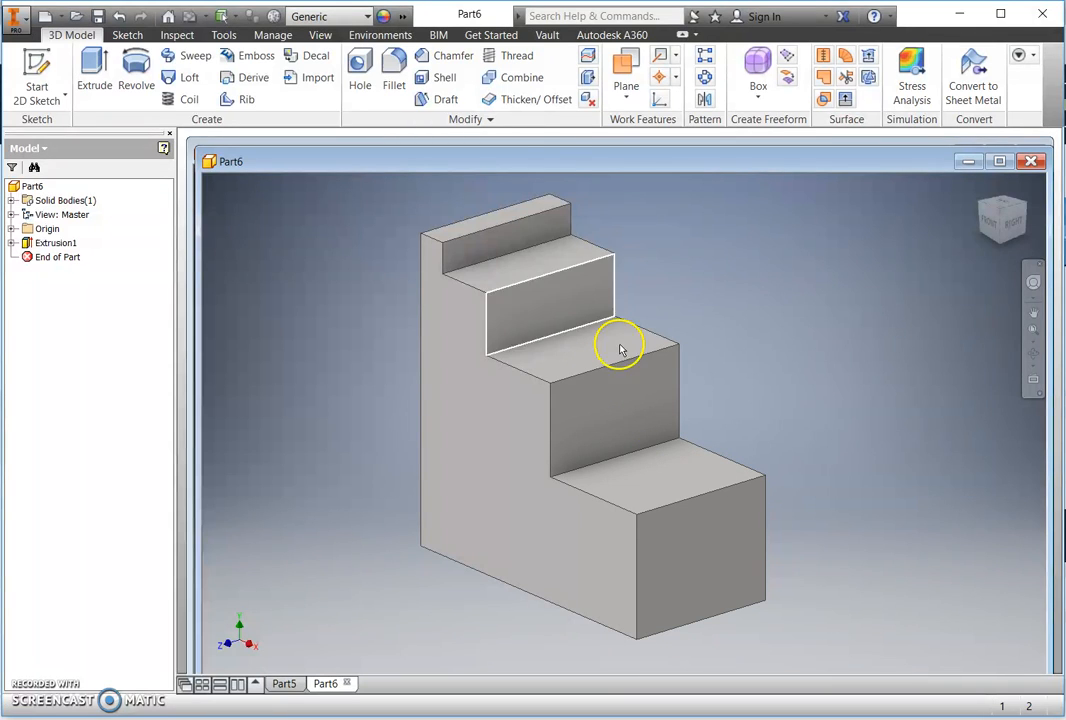
# Fillet the four step edges of the block with radius 10 mm
pyautogui.click(392, 70)
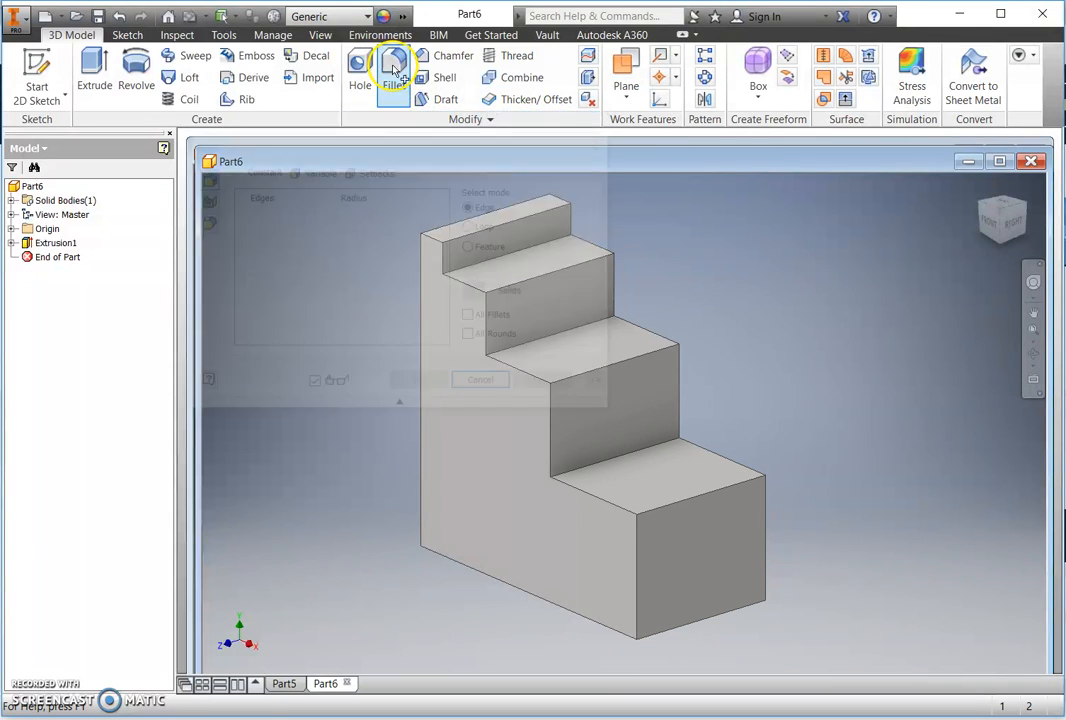
pyautogui.click(392, 70)
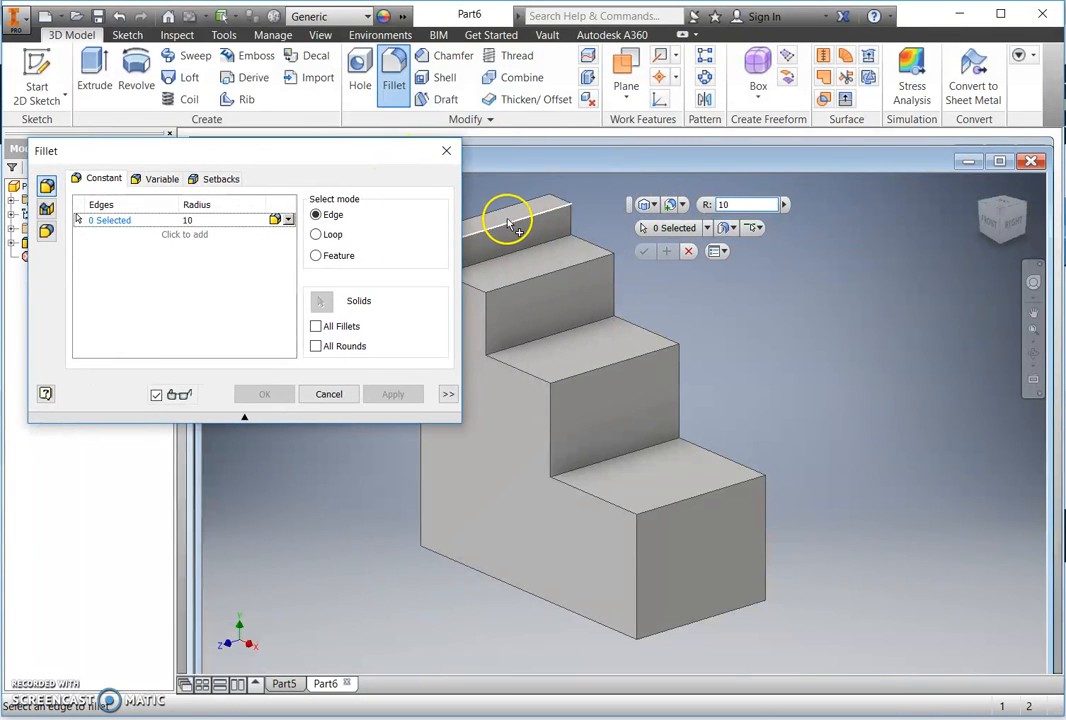
pyautogui.click(510, 222)
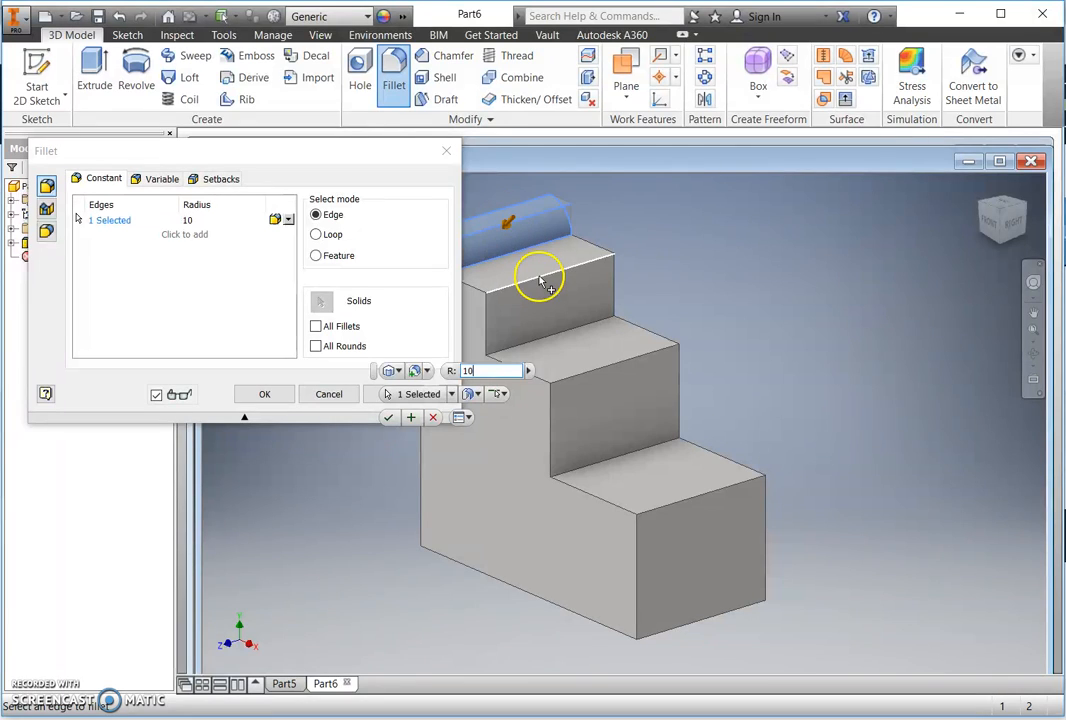
pyautogui.click(540, 276)
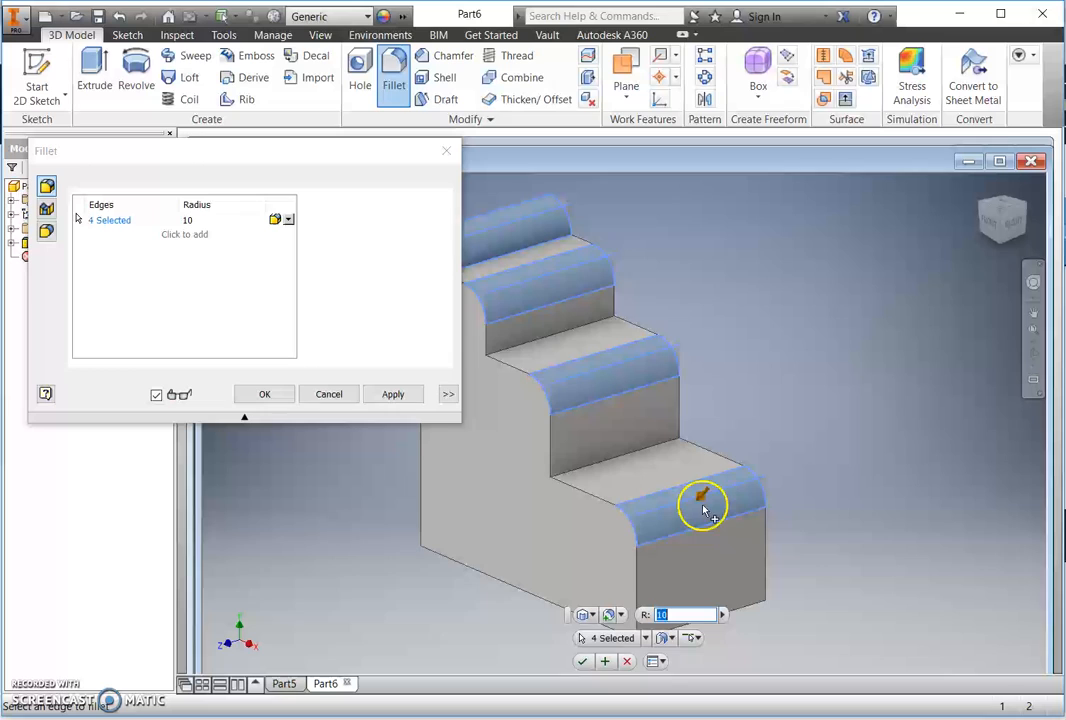
pyautogui.click(448, 392)
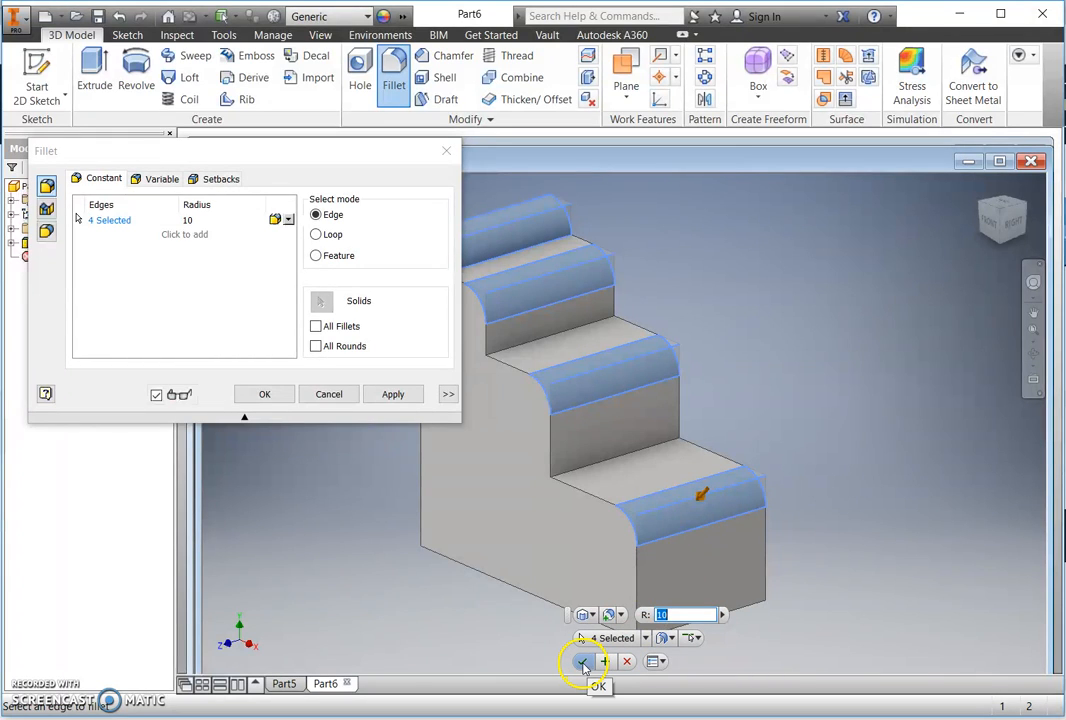
pyautogui.click(392, 392)
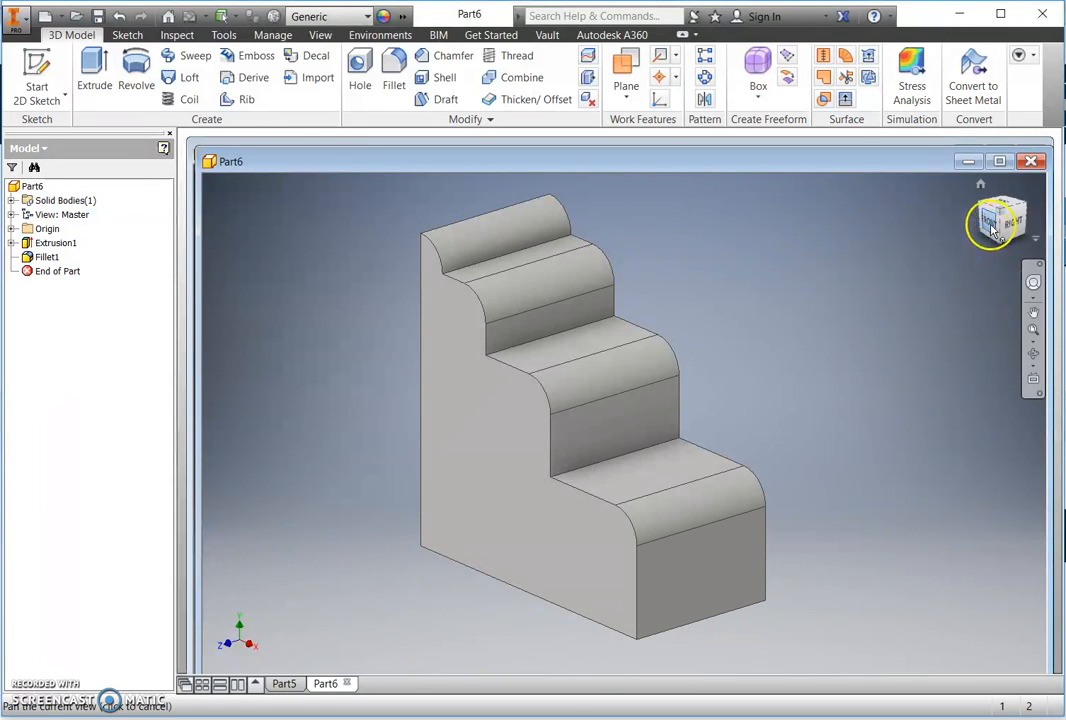
pyautogui.click(996, 222)
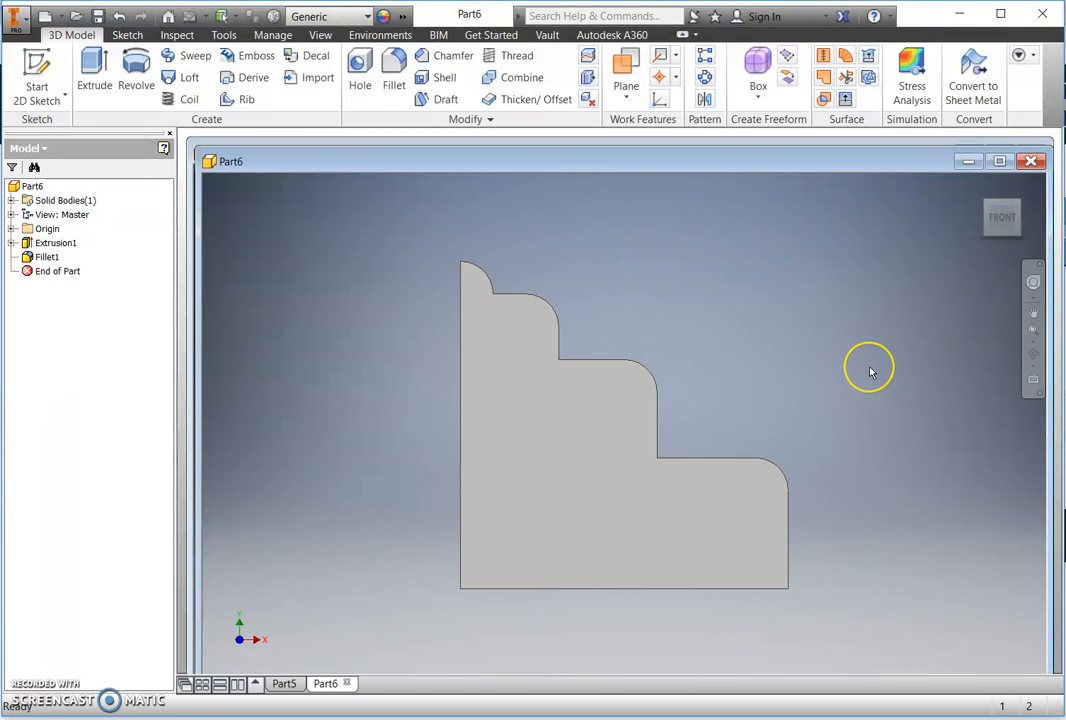
pyautogui.moveTo(868, 368)
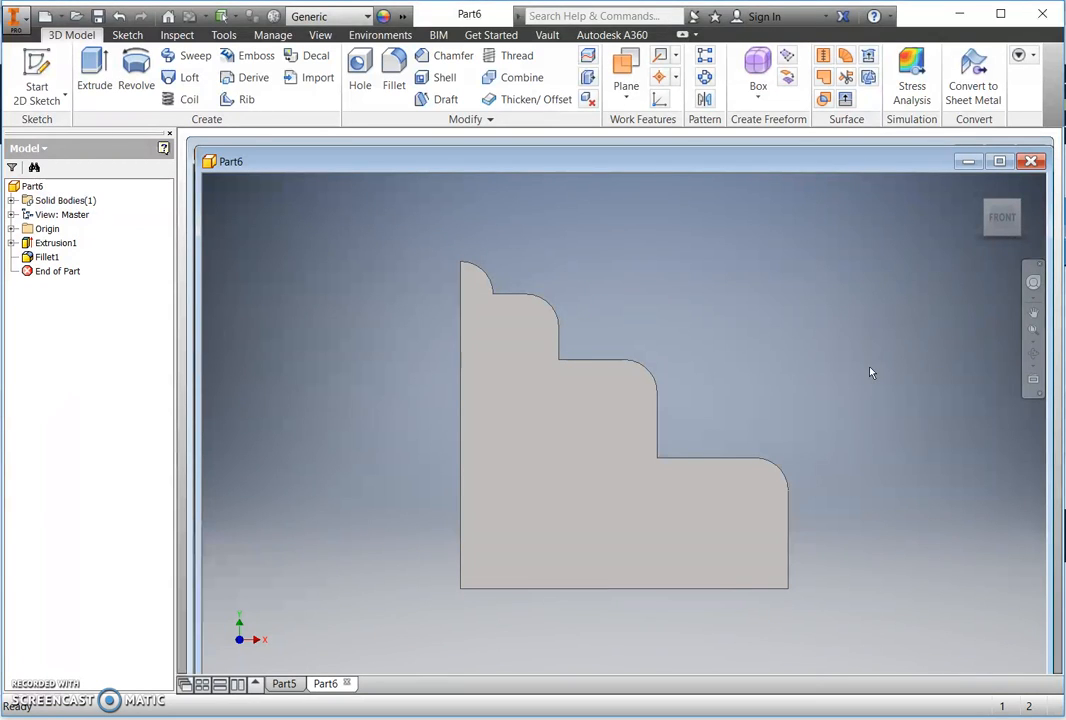
pyautogui.moveTo(1004, 196)
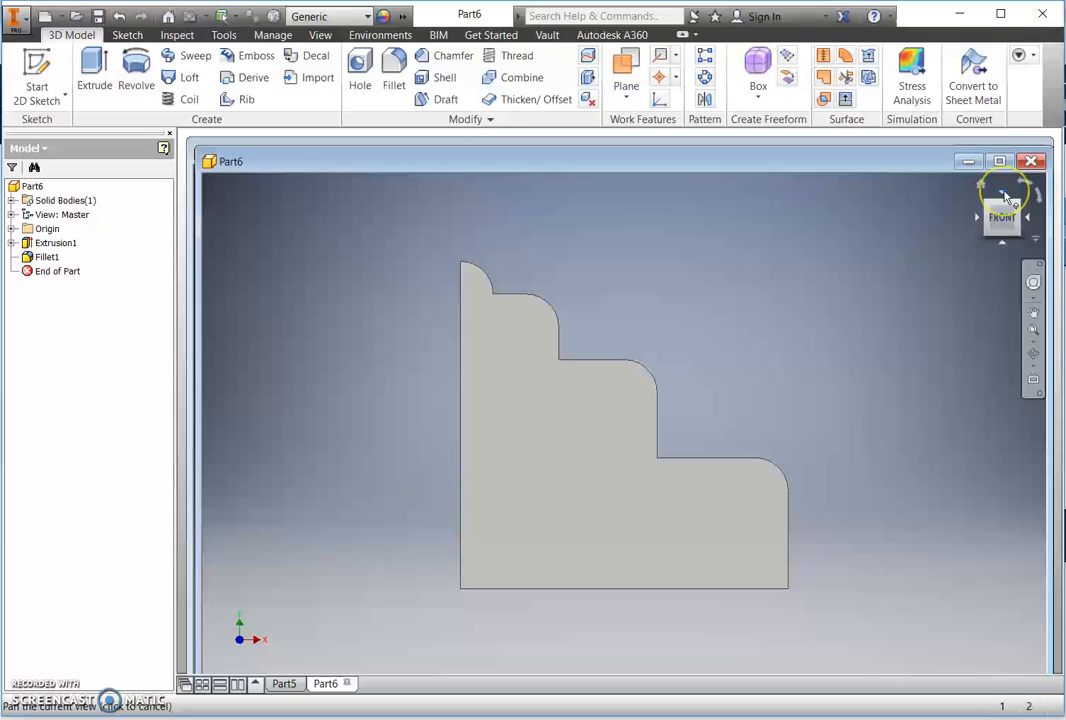
pyautogui.moveTo(1004, 192)
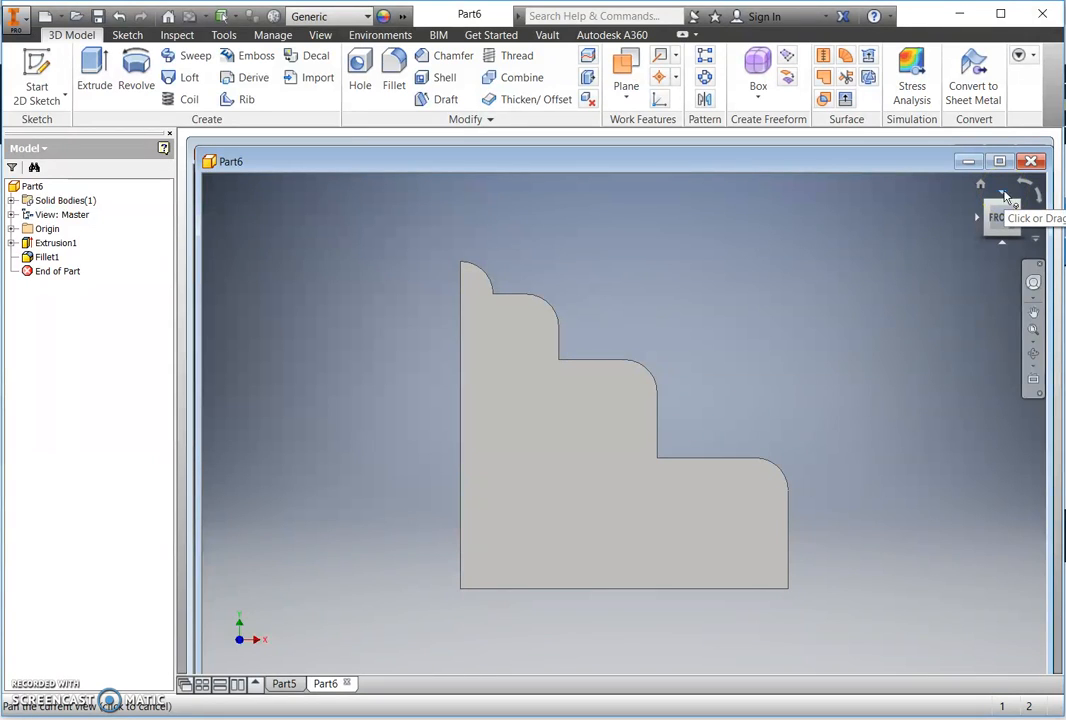
pyautogui.click(1004, 216)
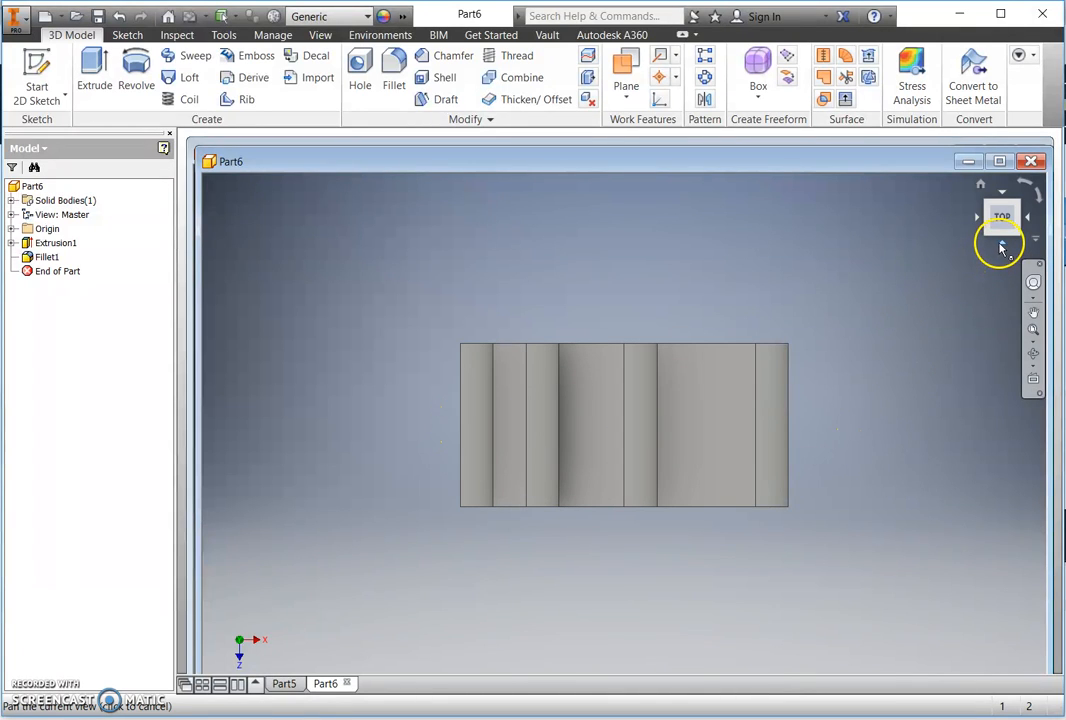
pyautogui.click(1026, 216)
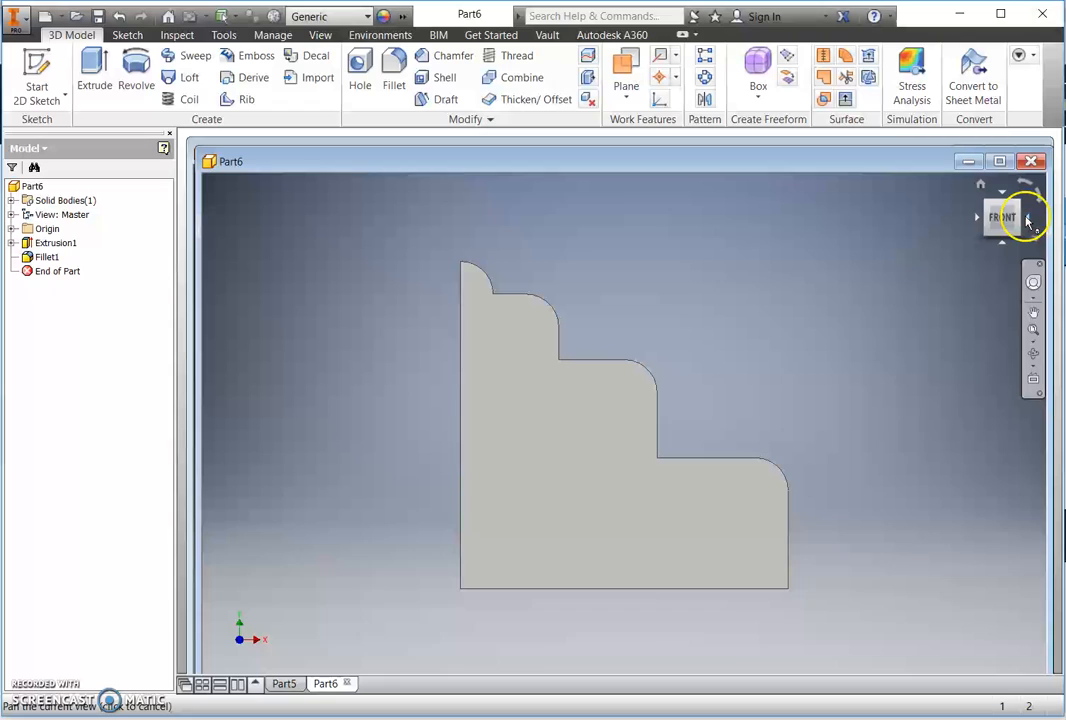
pyautogui.click(1024, 216)
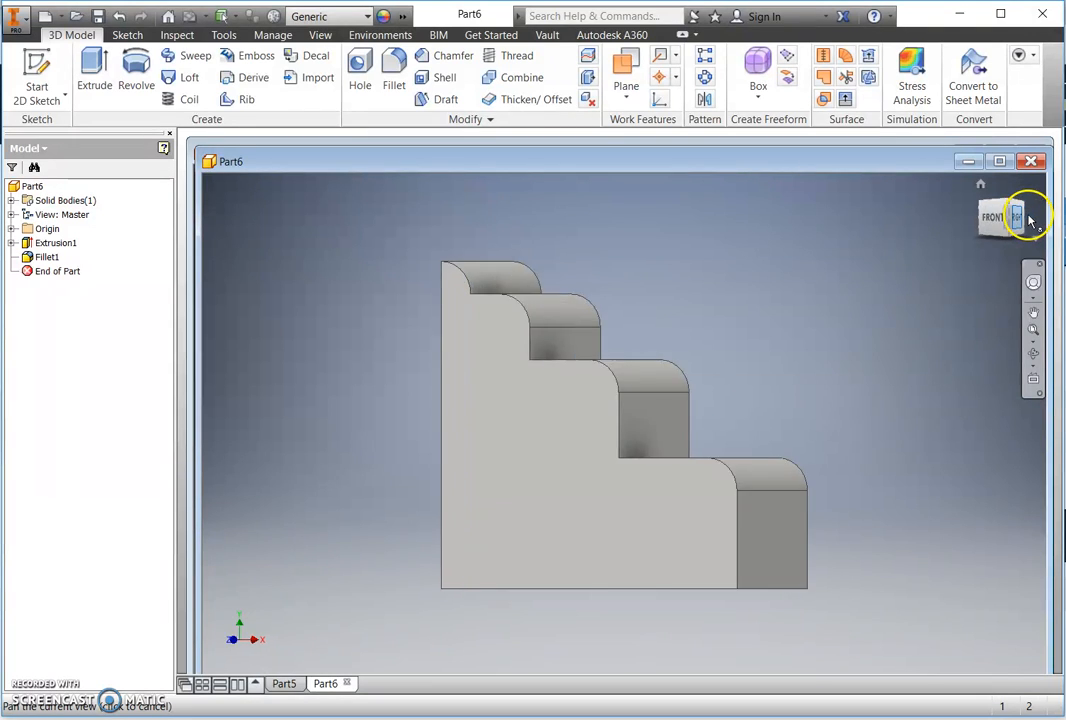
pyautogui.click(1016, 216)
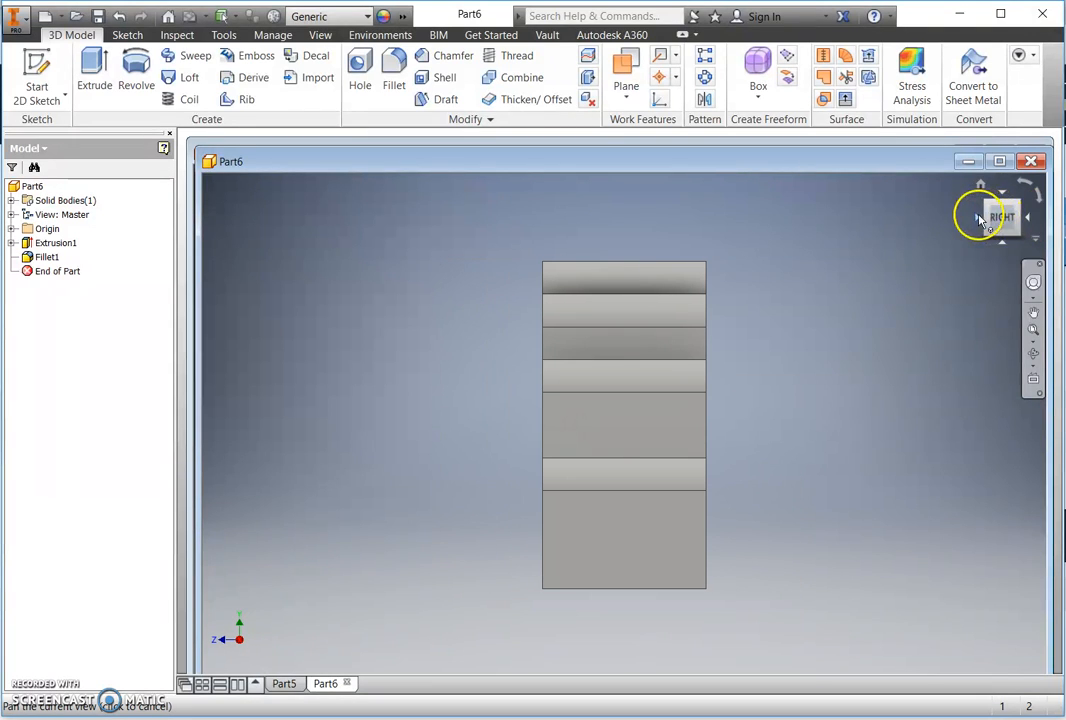
pyautogui.click(1000, 216)
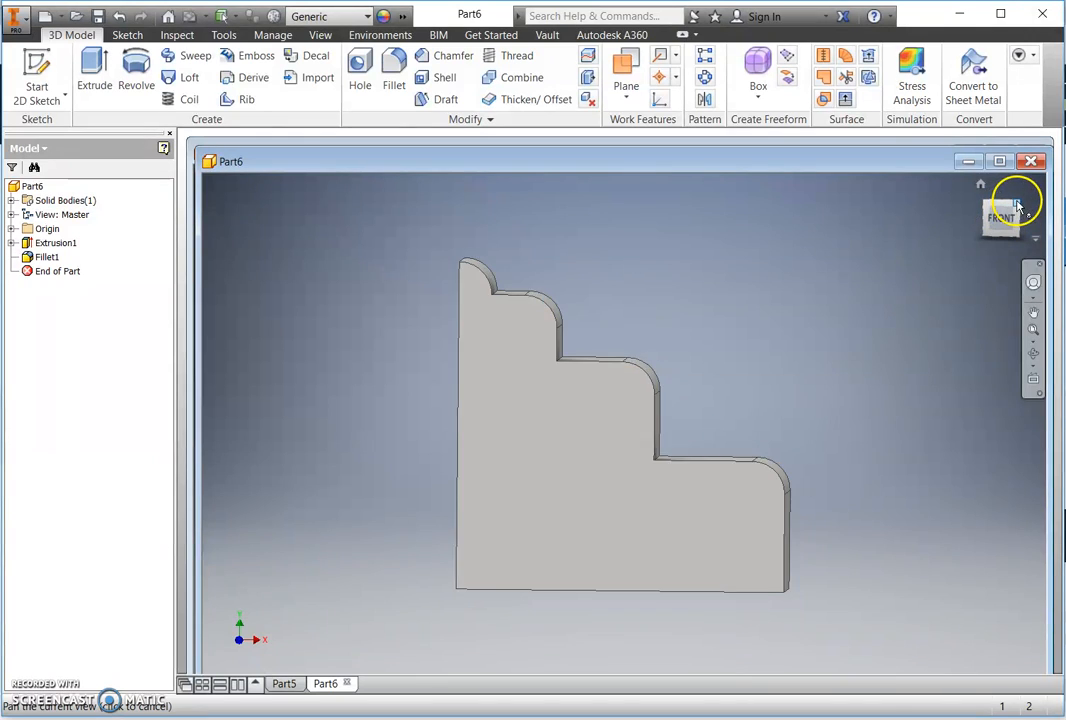
pyautogui.click(1012, 204)
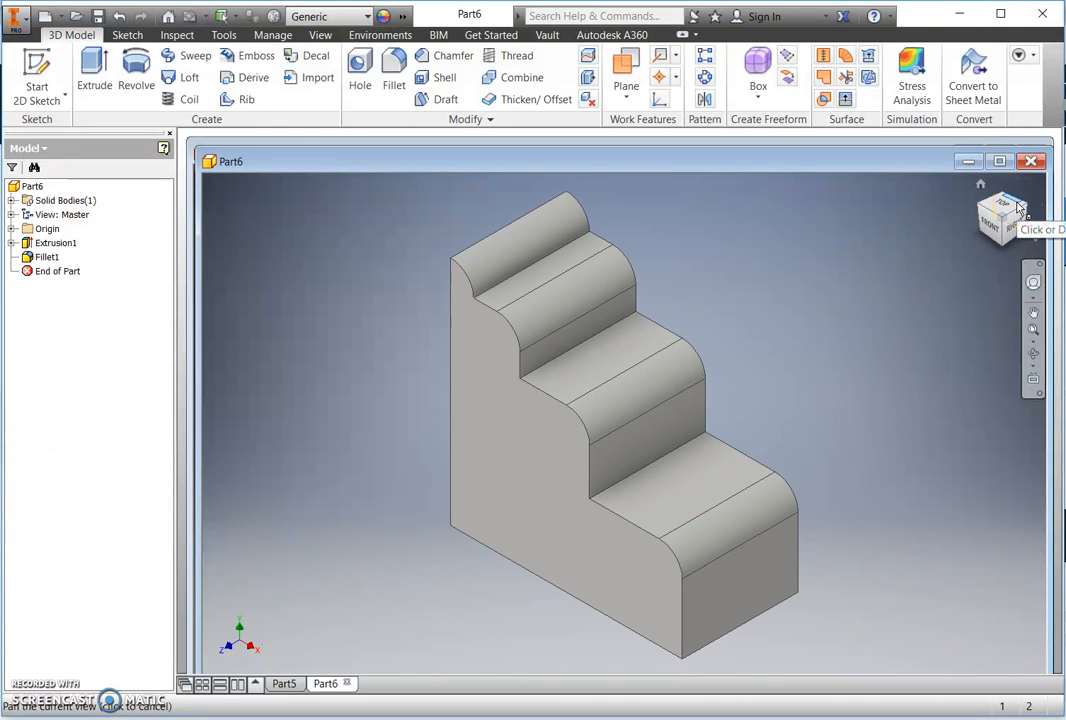